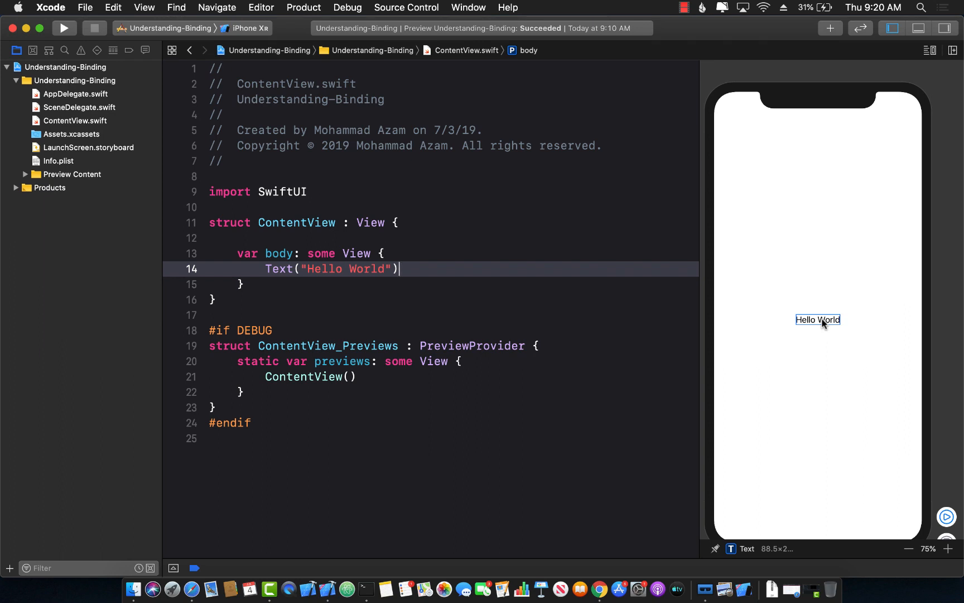
mouse_move(818, 322)
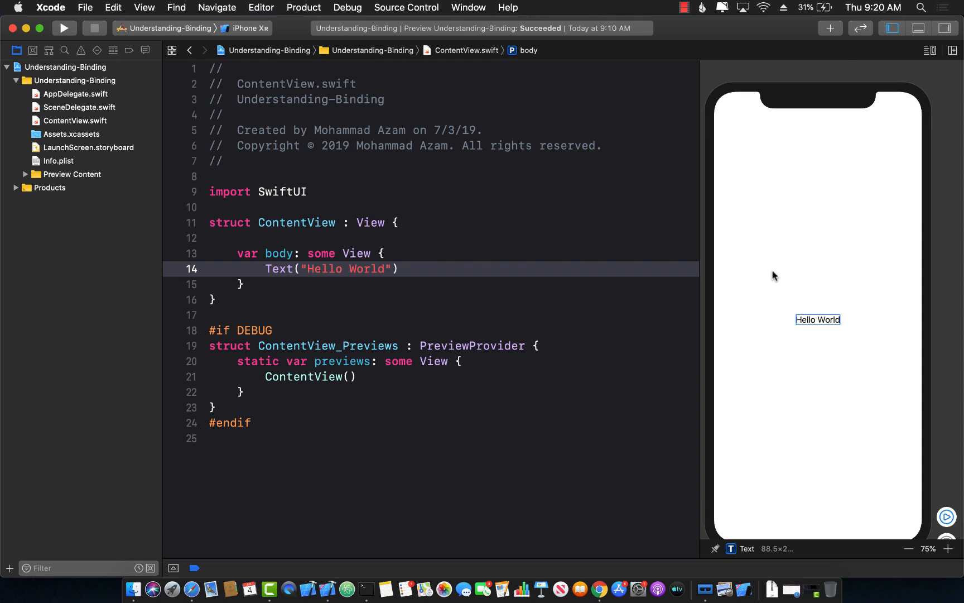
mouse_move(508, 219)
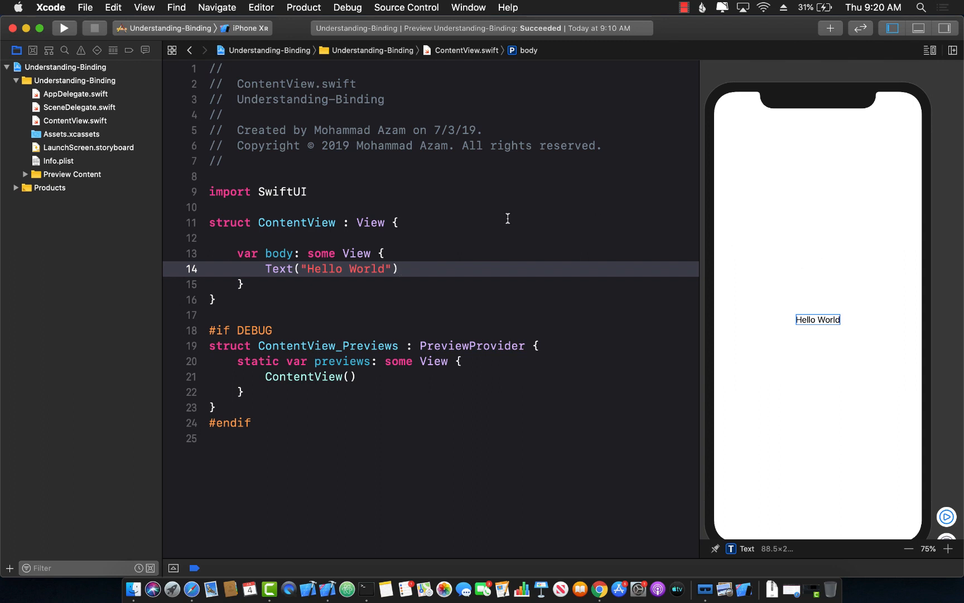
Step: Inspect the Hello World Text statement in the existing view and clear the selection
double_click(296, 222)
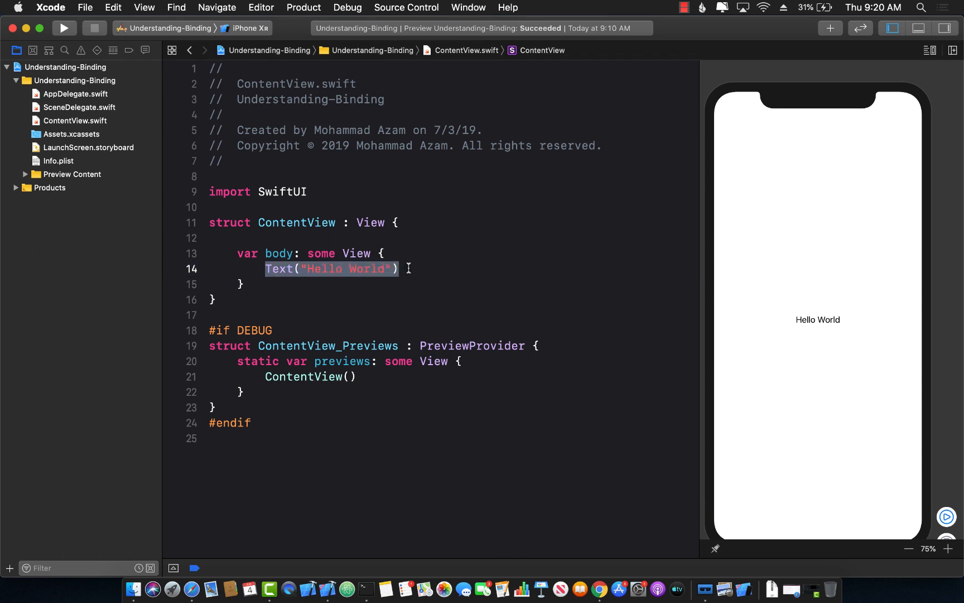
click(818, 319)
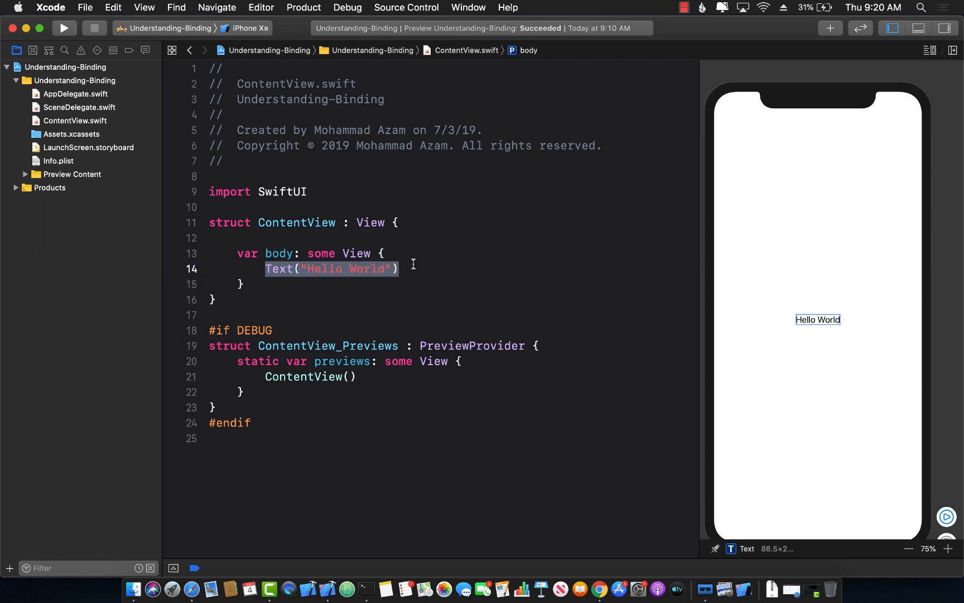
click(366, 253)
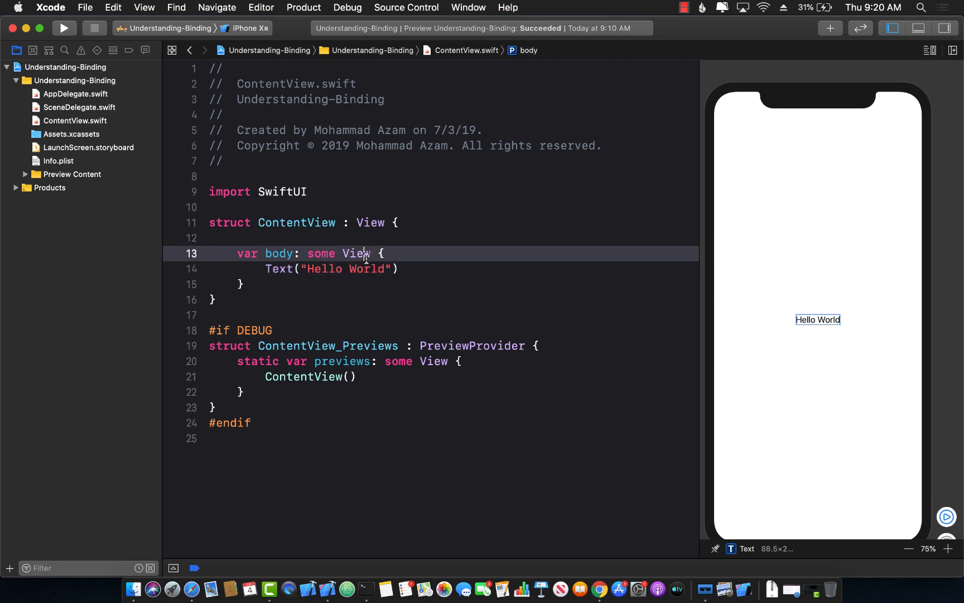
Step: Create a new SwiftUI View file named SwitchView in the project group
right_click(61, 80)
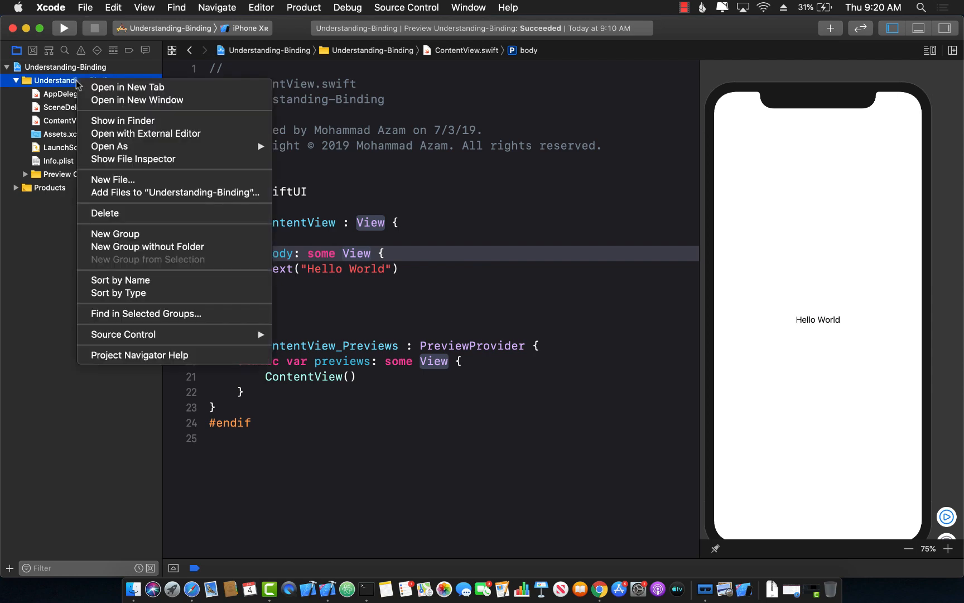
click(113, 179)
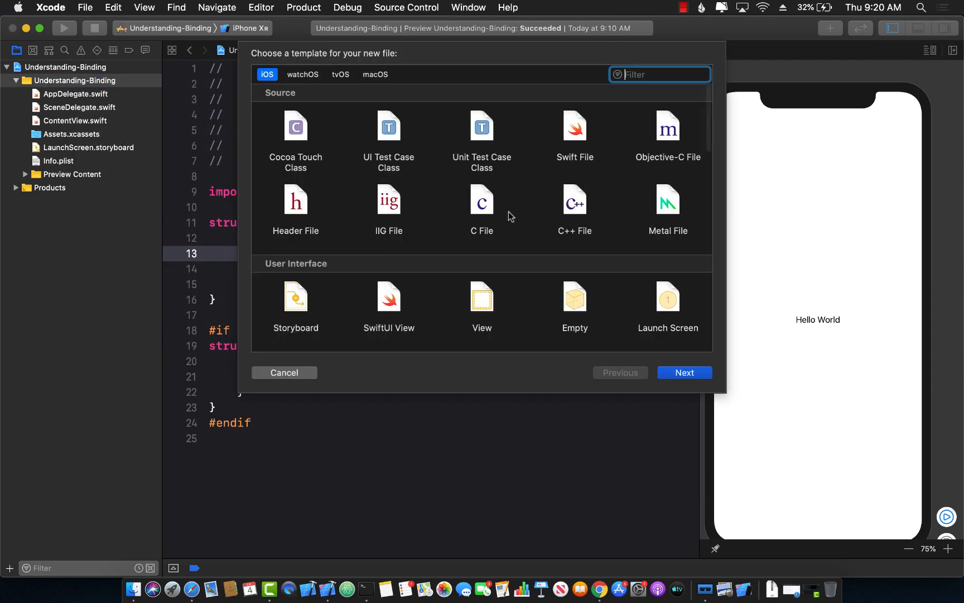
mouse_move(538, 183)
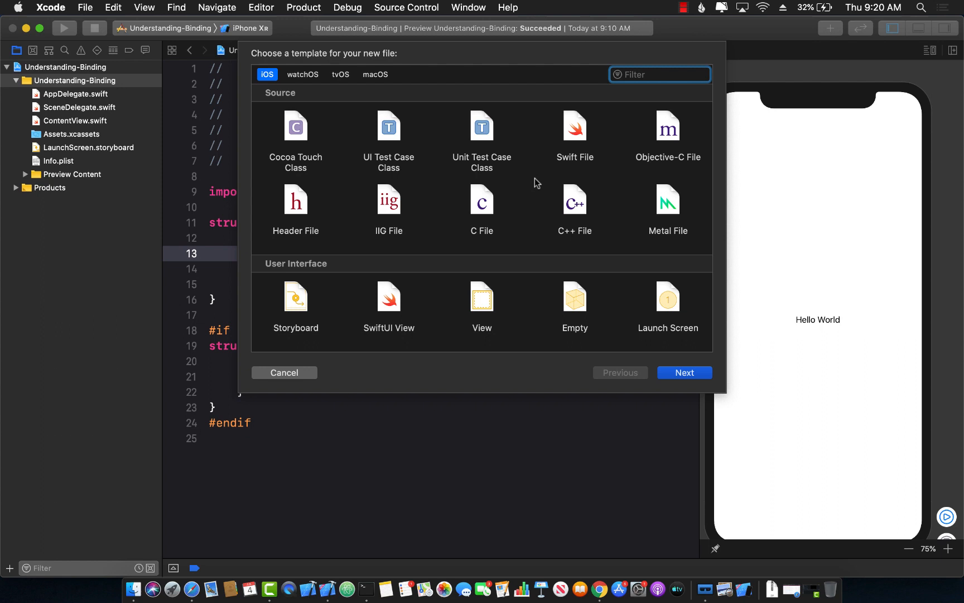
text(swiftui)
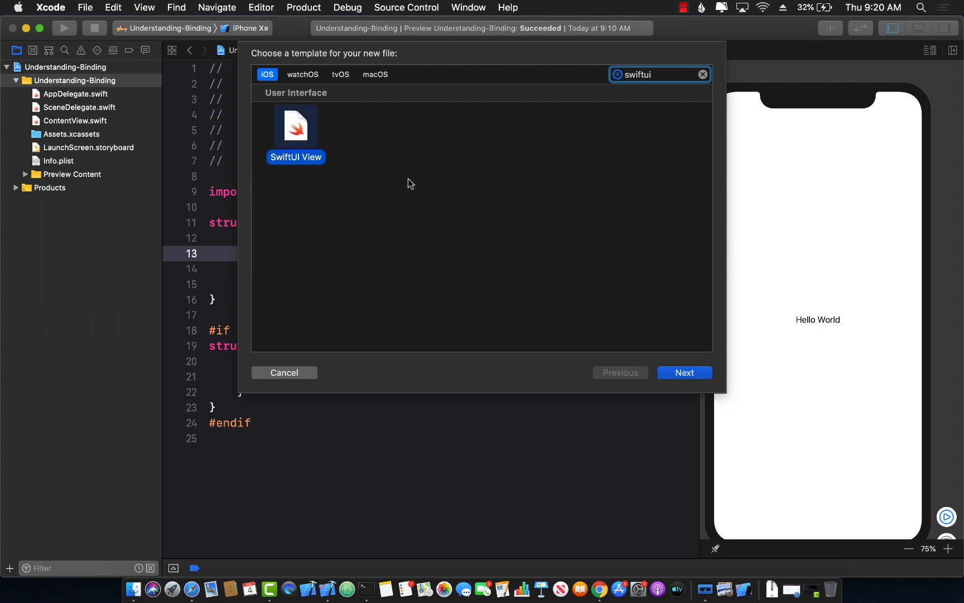
mouse_move(692, 377)
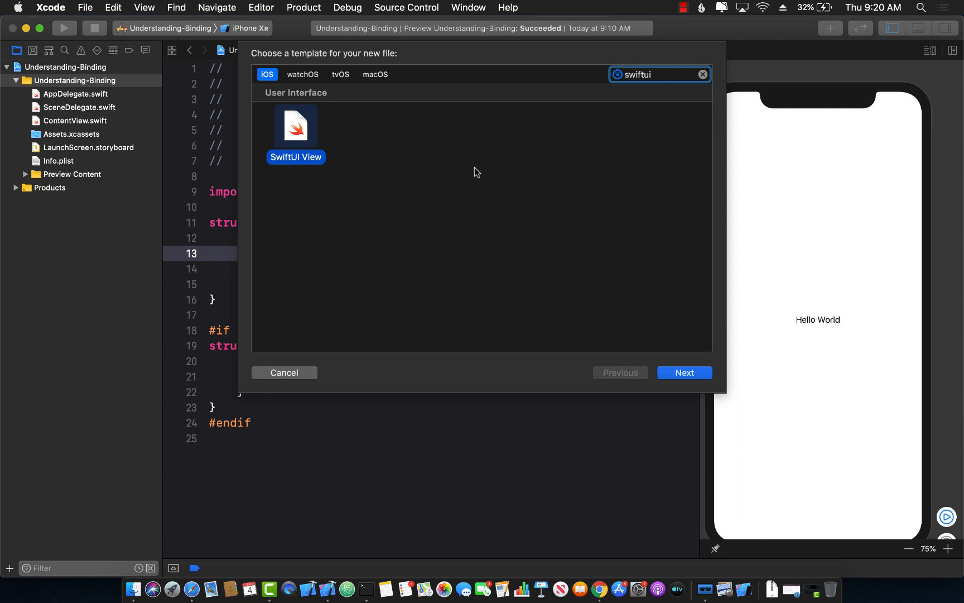
click(685, 372)
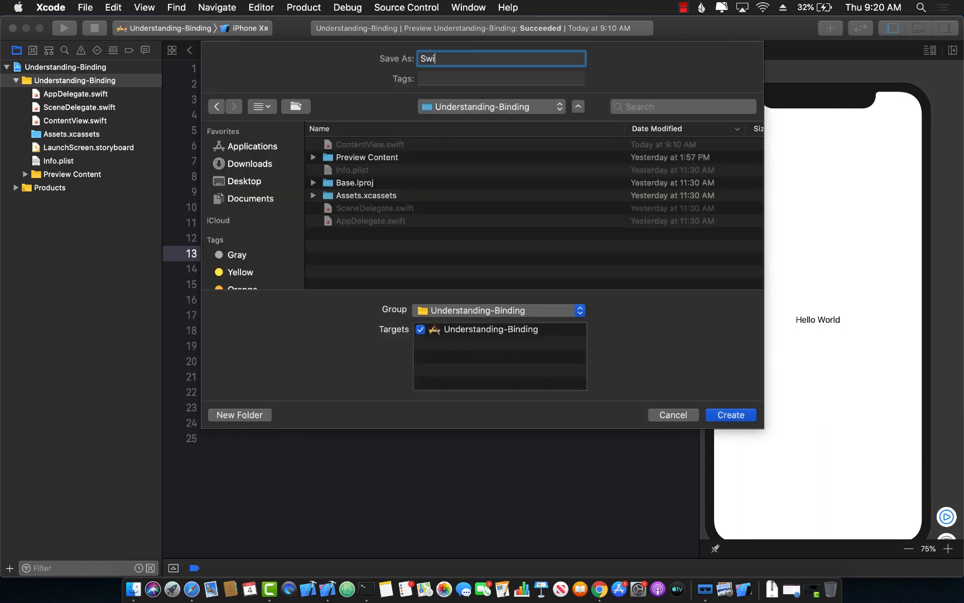
text(tchView)
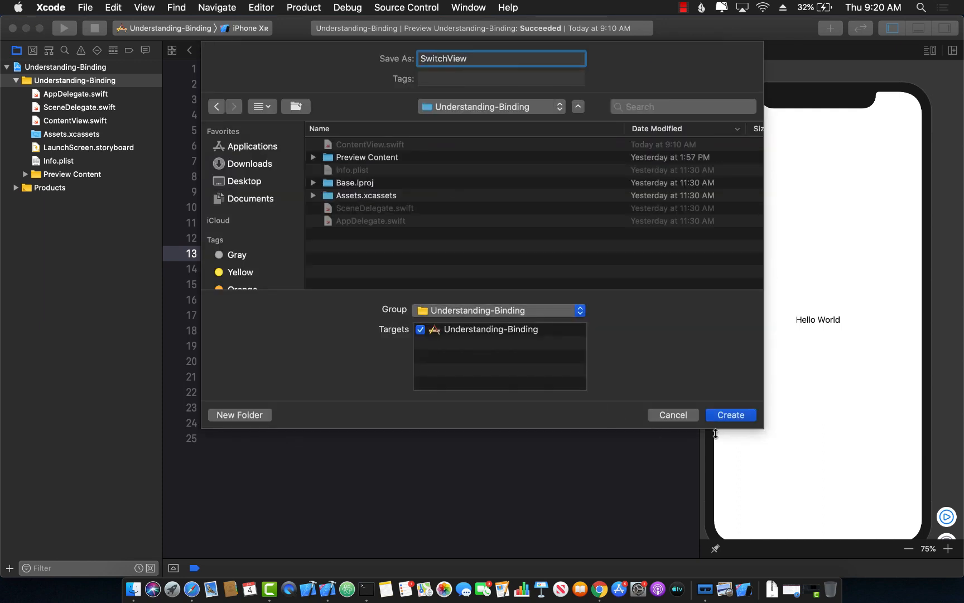
click(731, 415)
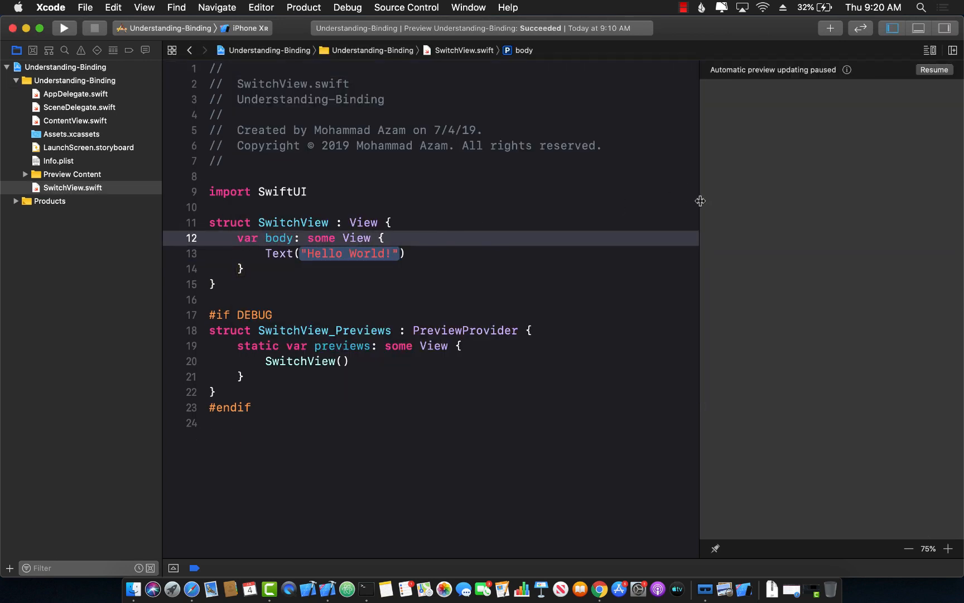
Step: Resume the live preview and start a Toggle( initializer in place of the Hello World text
click(935, 69)
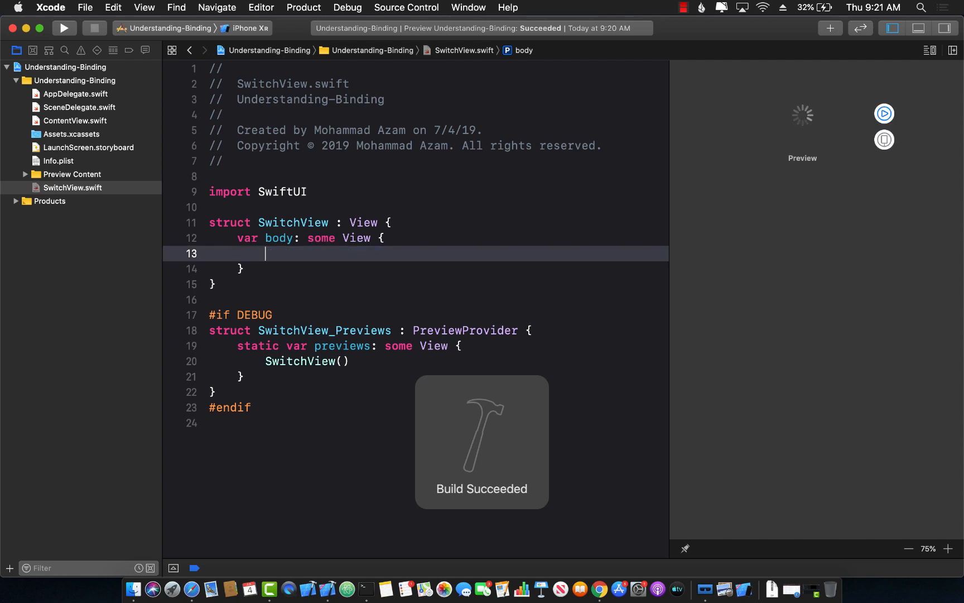
text(Toggle)
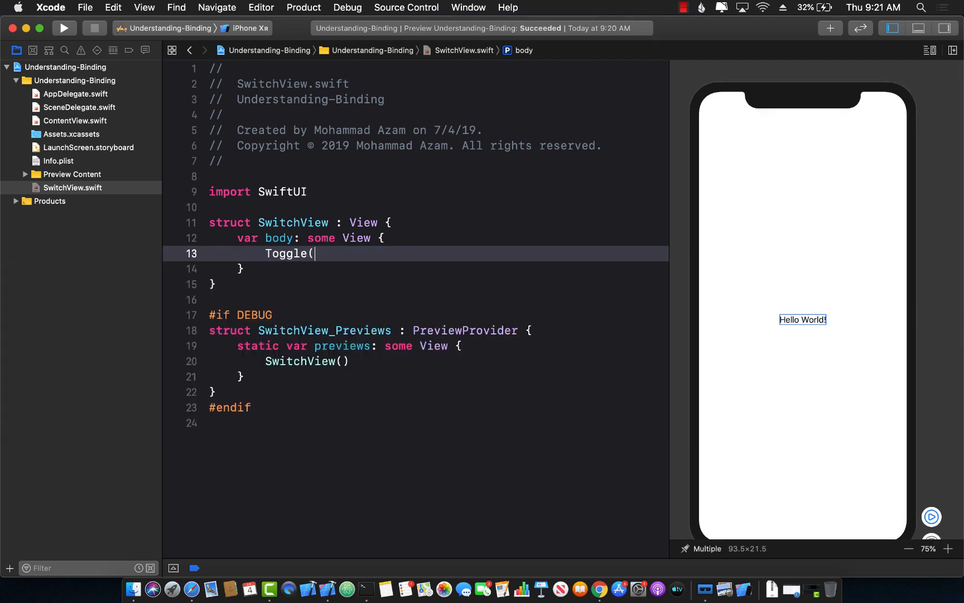
text(()
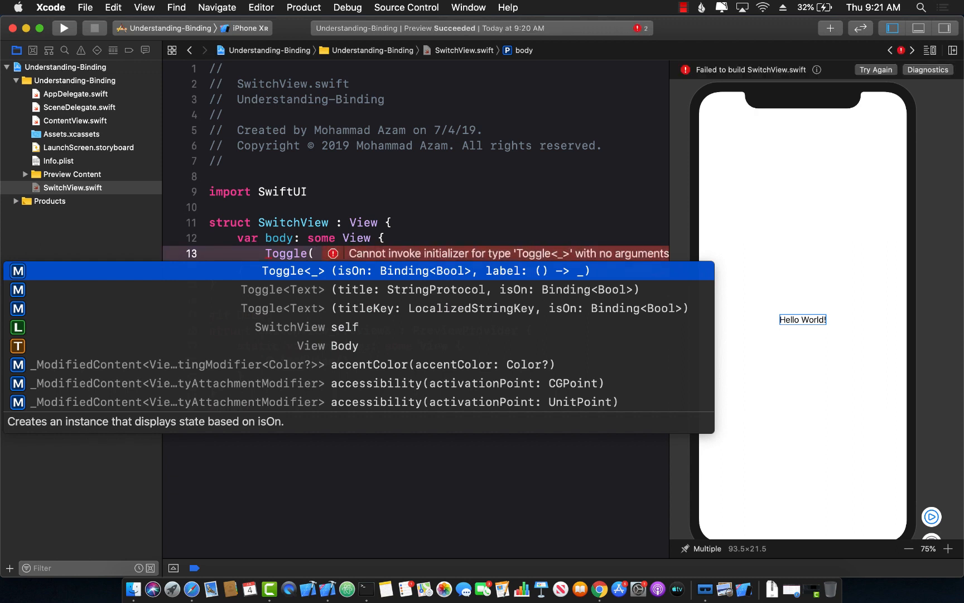
mouse_move(423, 279)
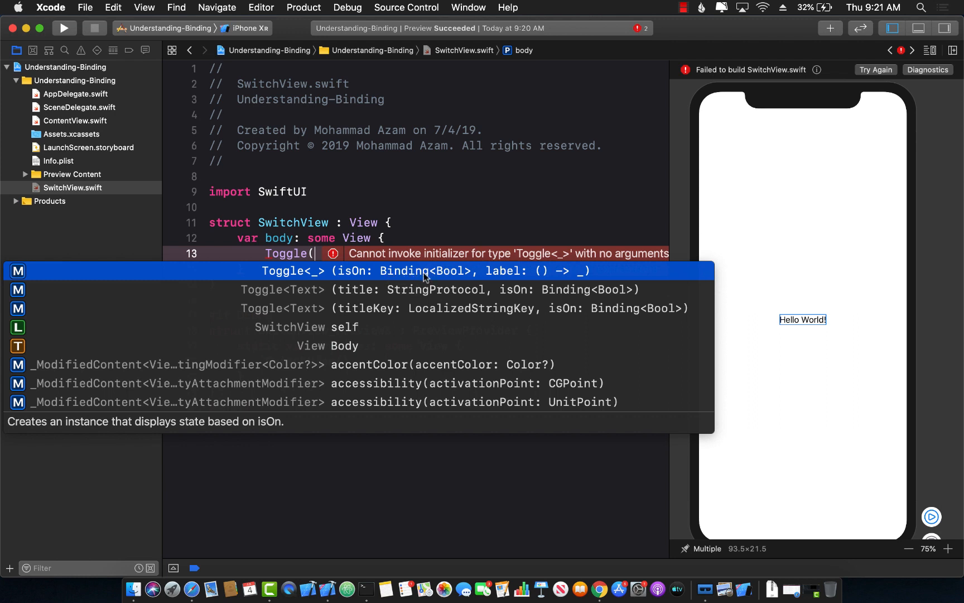
mouse_move(424, 273)
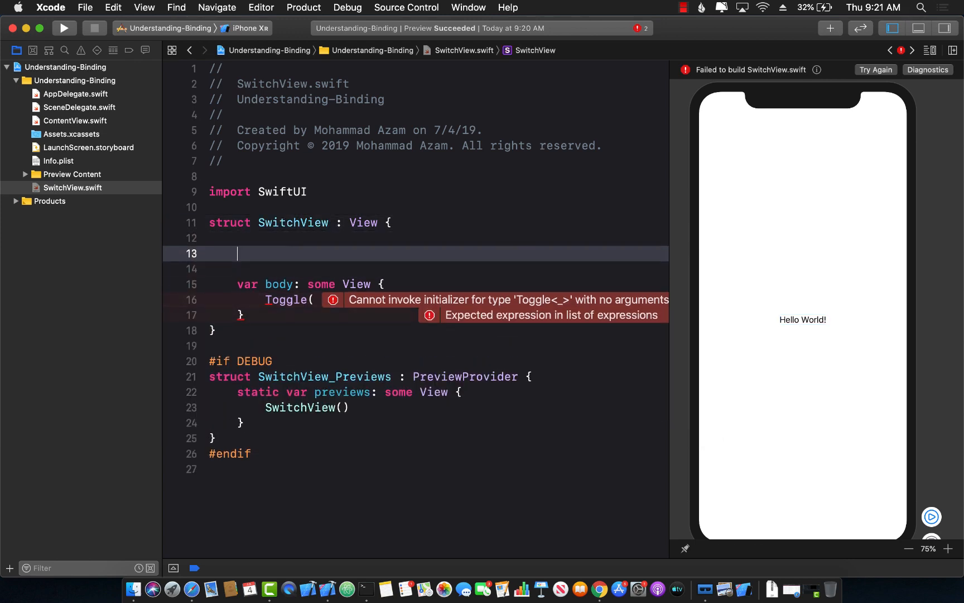
text(private)
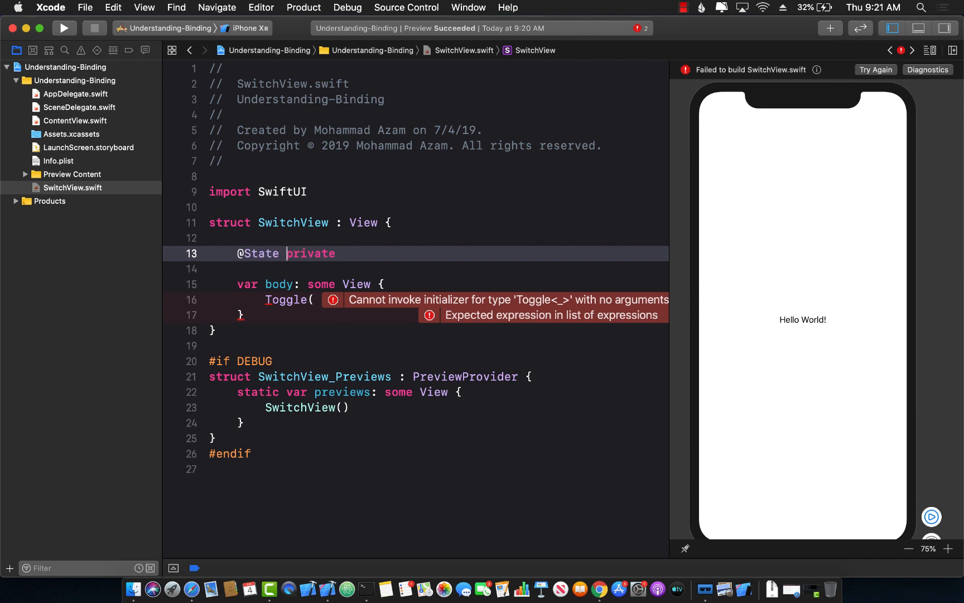
text(var is)
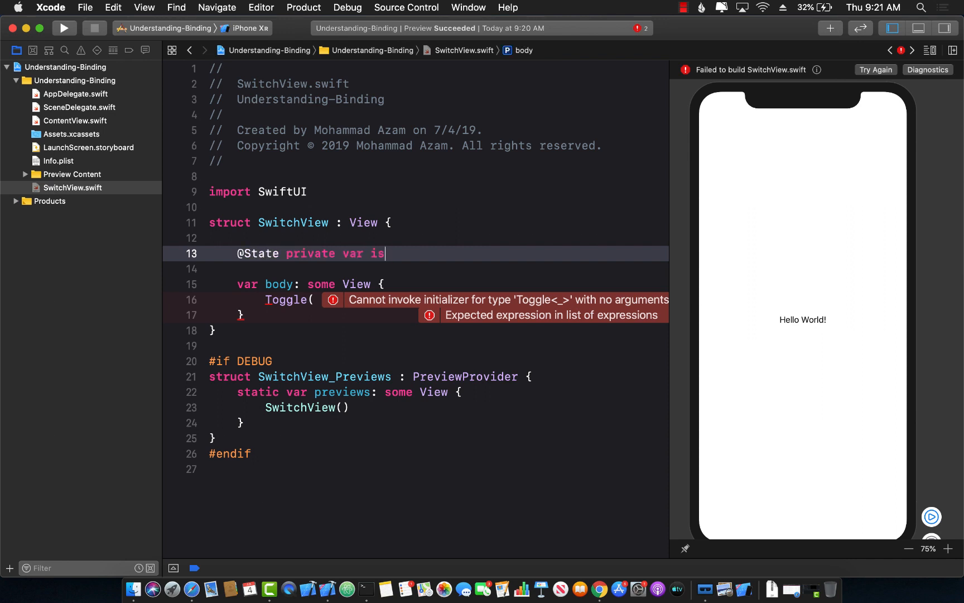
text(On)
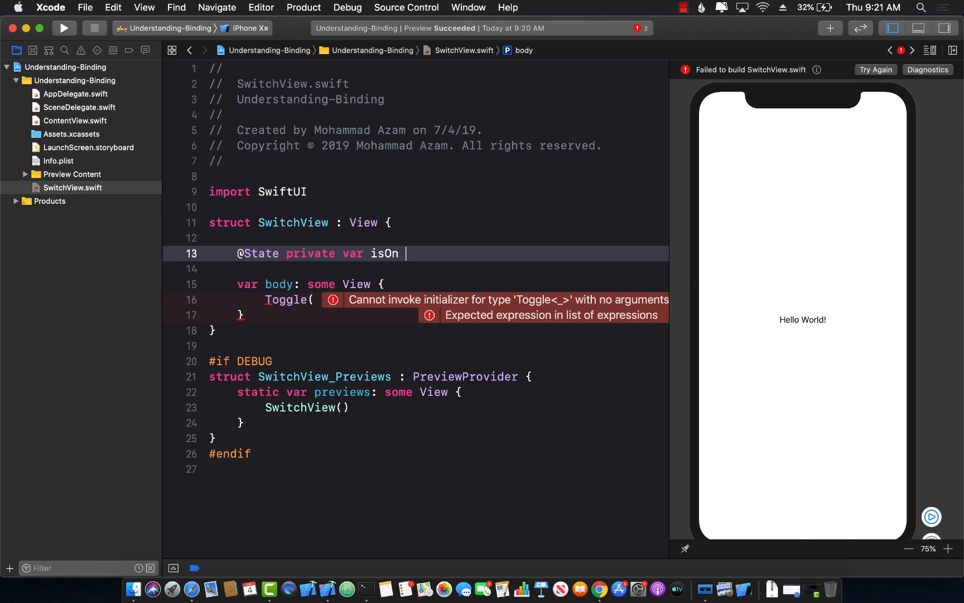
text(:)
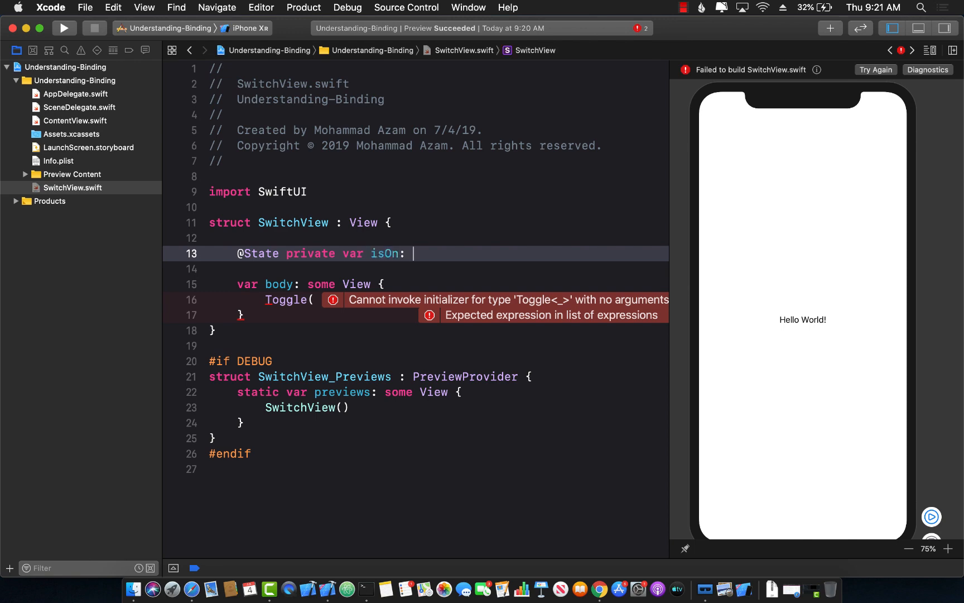
text(Bool = false)
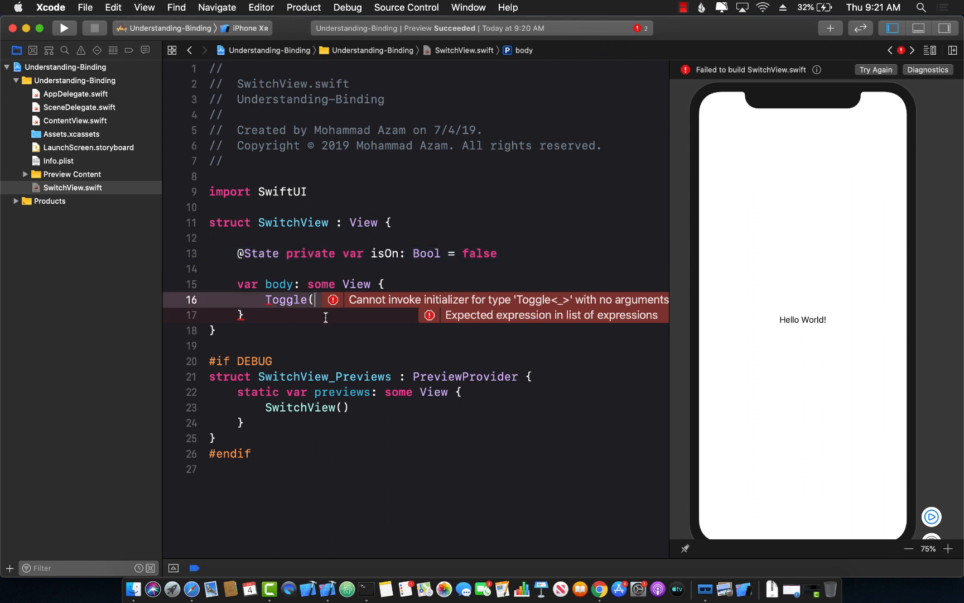
text($isOn)
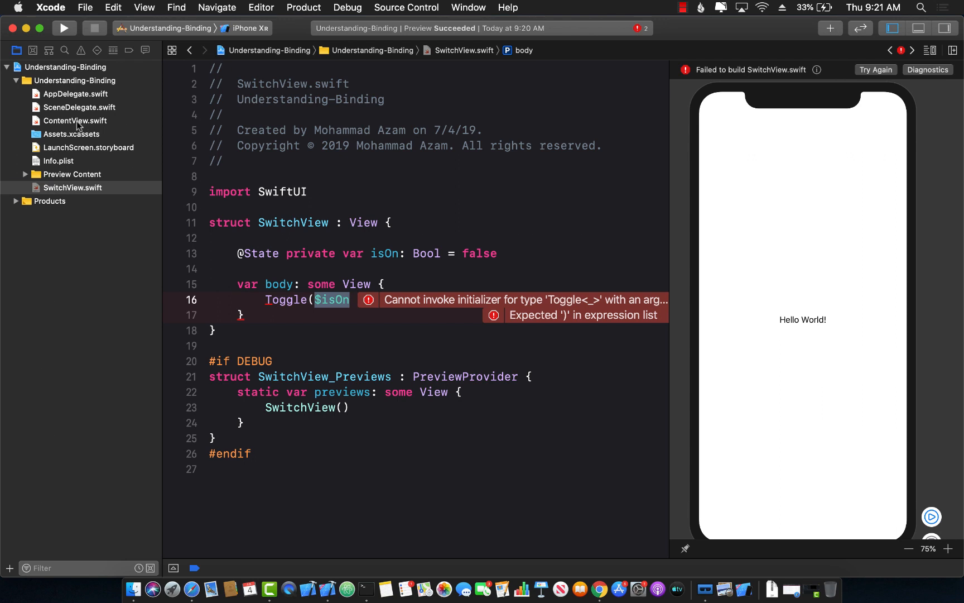
click(75, 121)
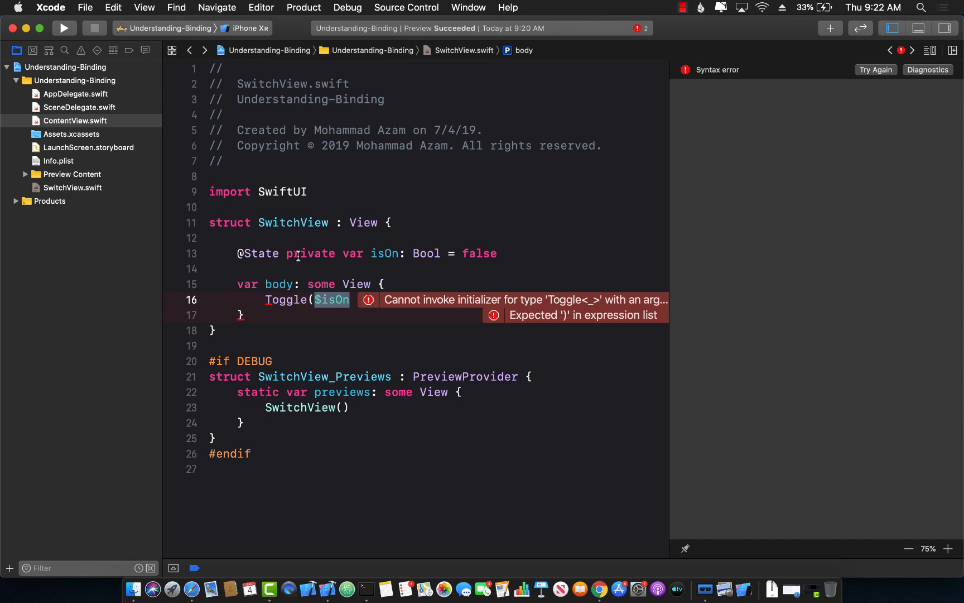
mouse_move(260, 250)
text(B)
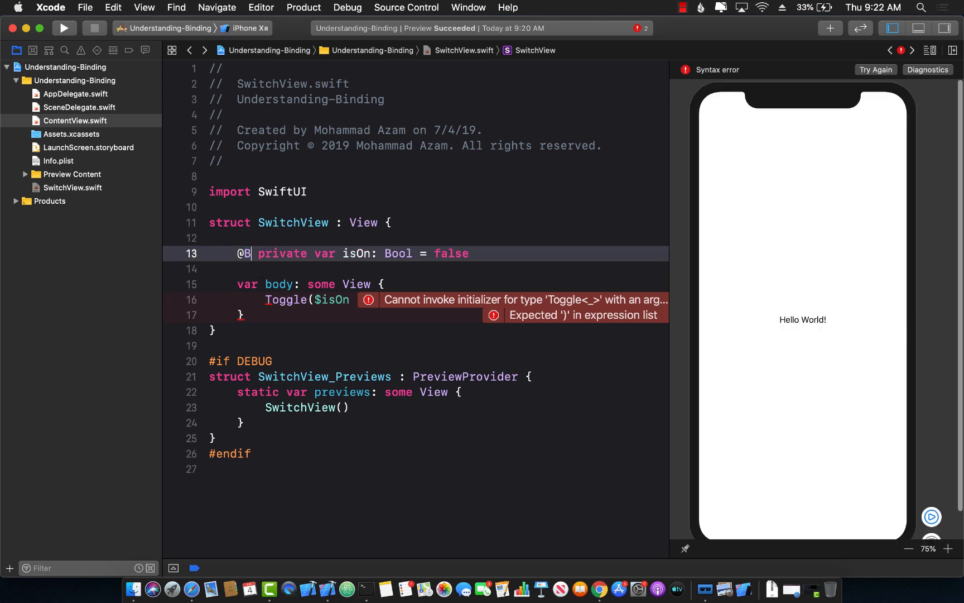
text(inding)
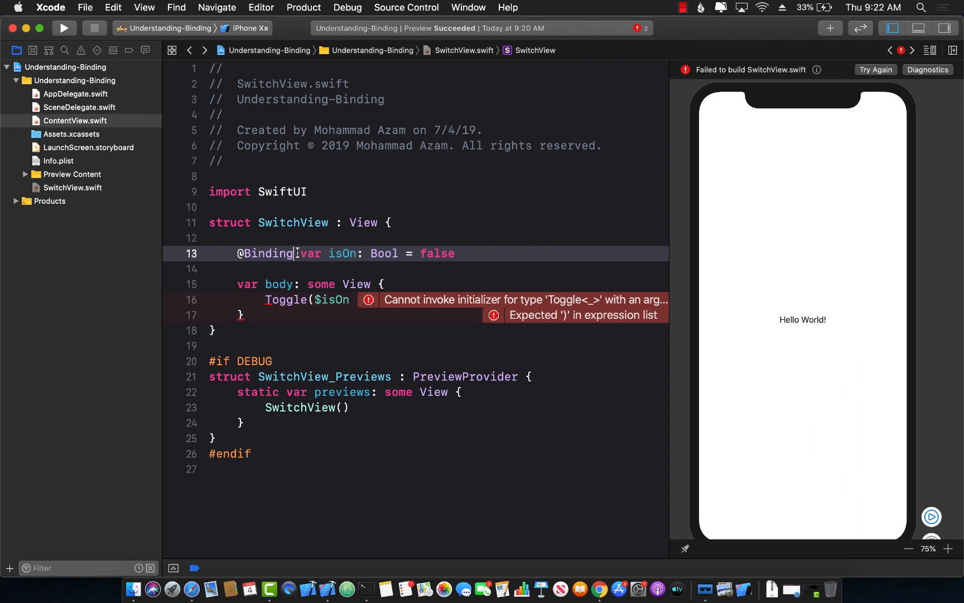
double_click(285, 300)
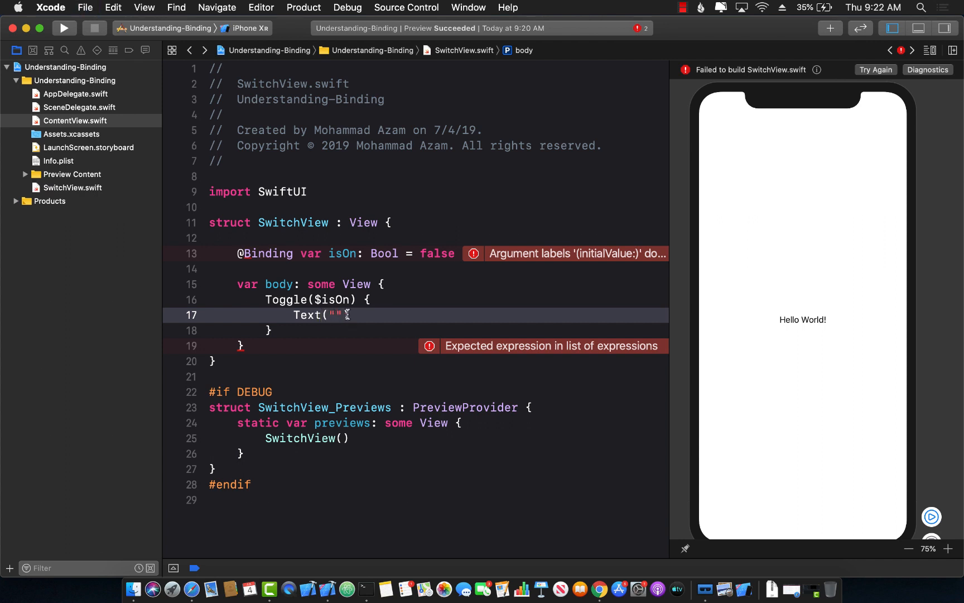
mouse_move(401, 267)
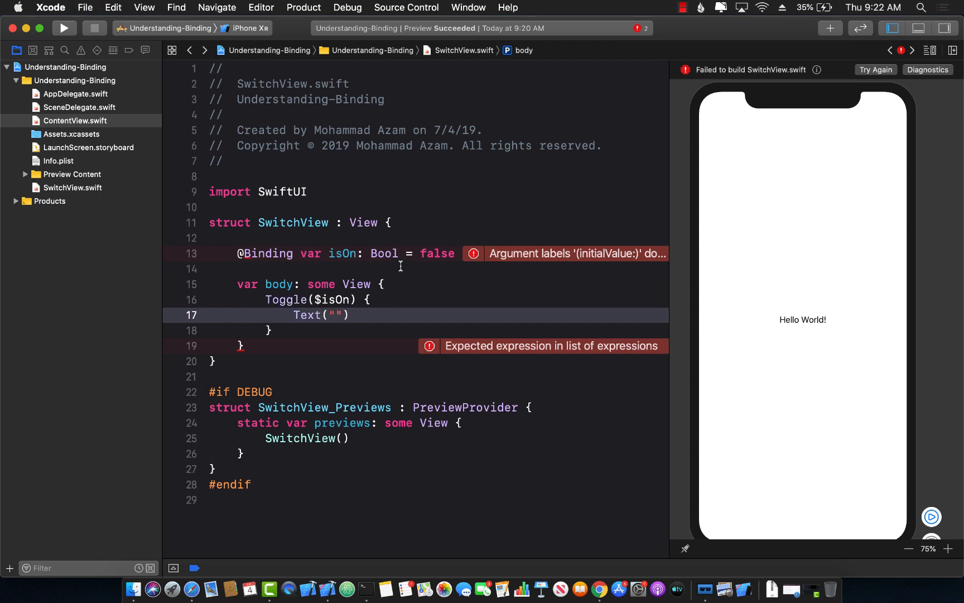
click(409, 253)
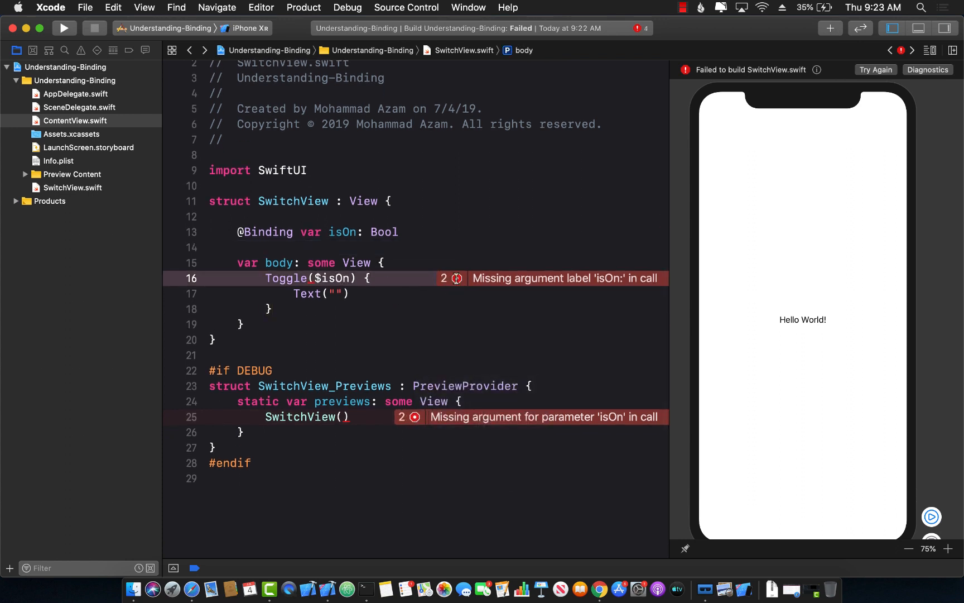
Step: Use Toggle(isOn: $isOn) and have the preview pass SwitchView(isOn: .constant(false))
text(isOn:)
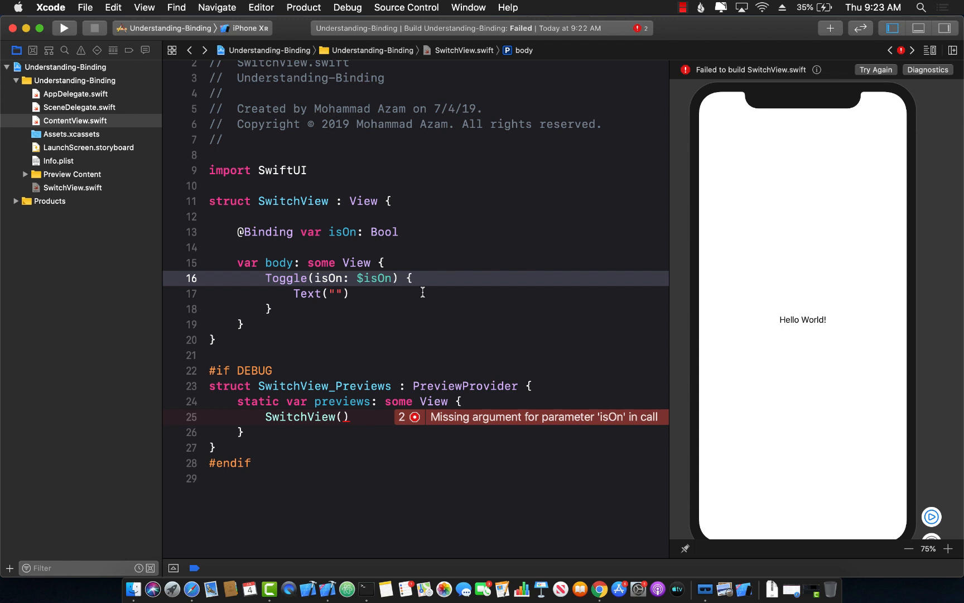
click(354, 294)
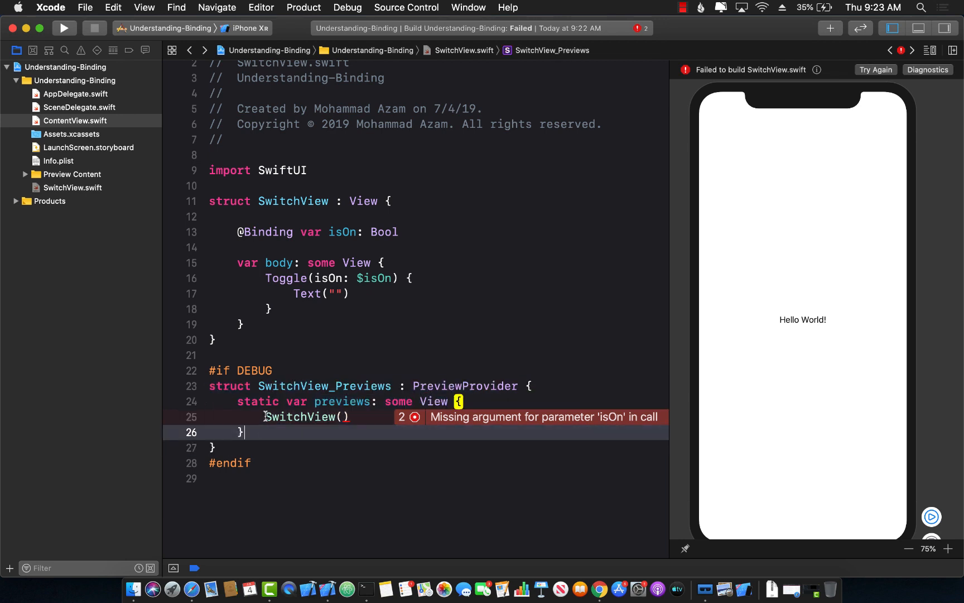
double_click(299, 417)
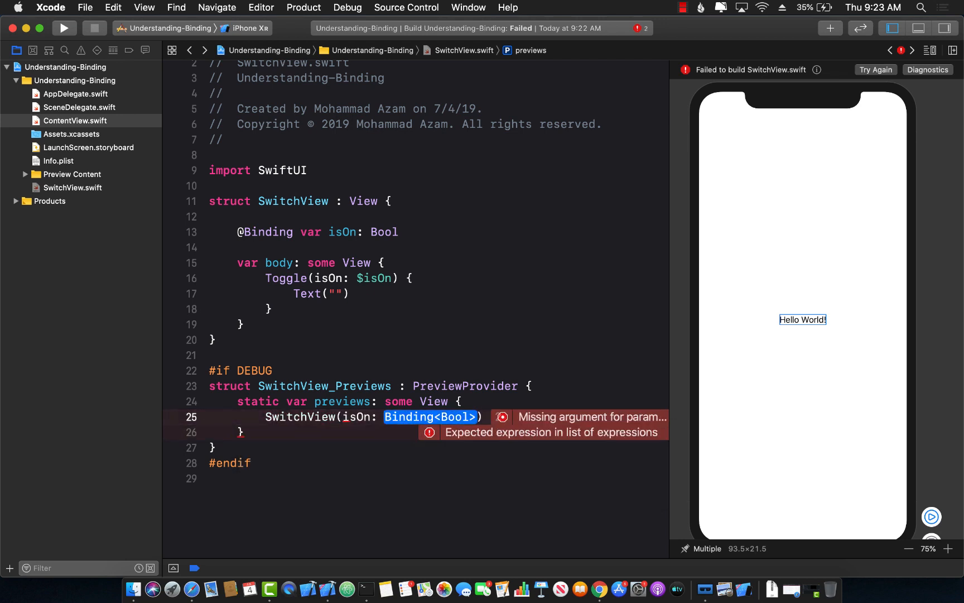
text(. cons)
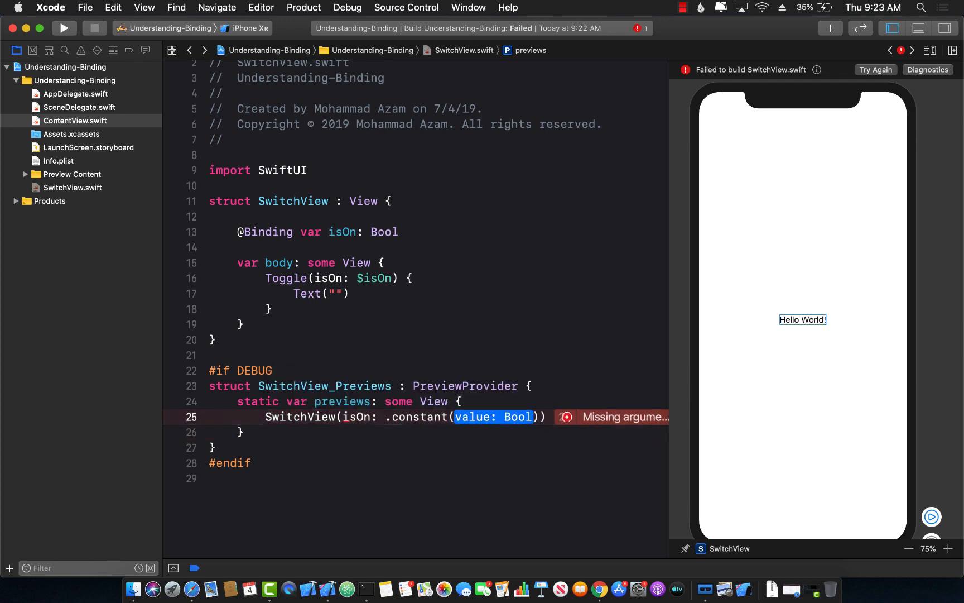
text(false)
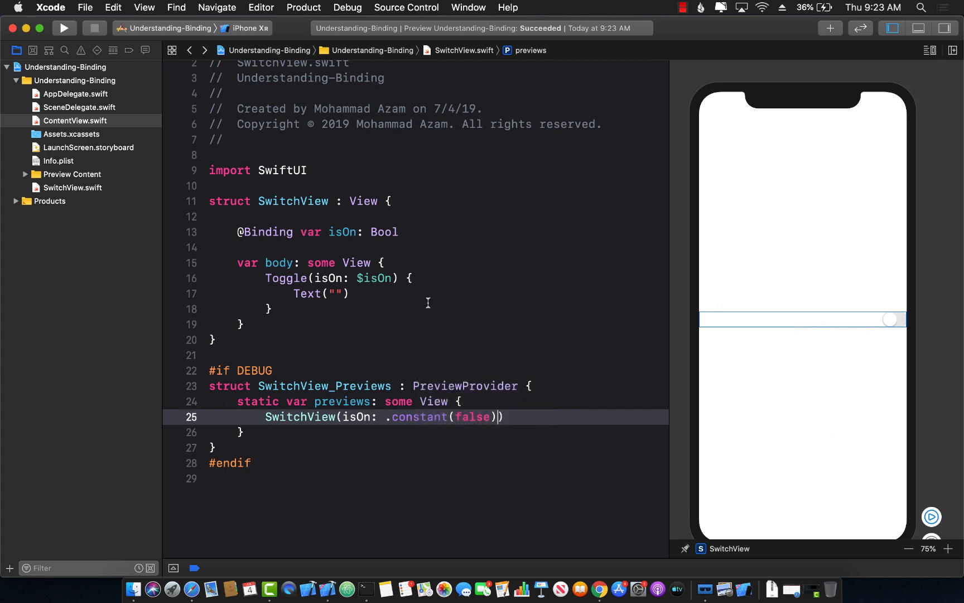
mouse_move(893, 325)
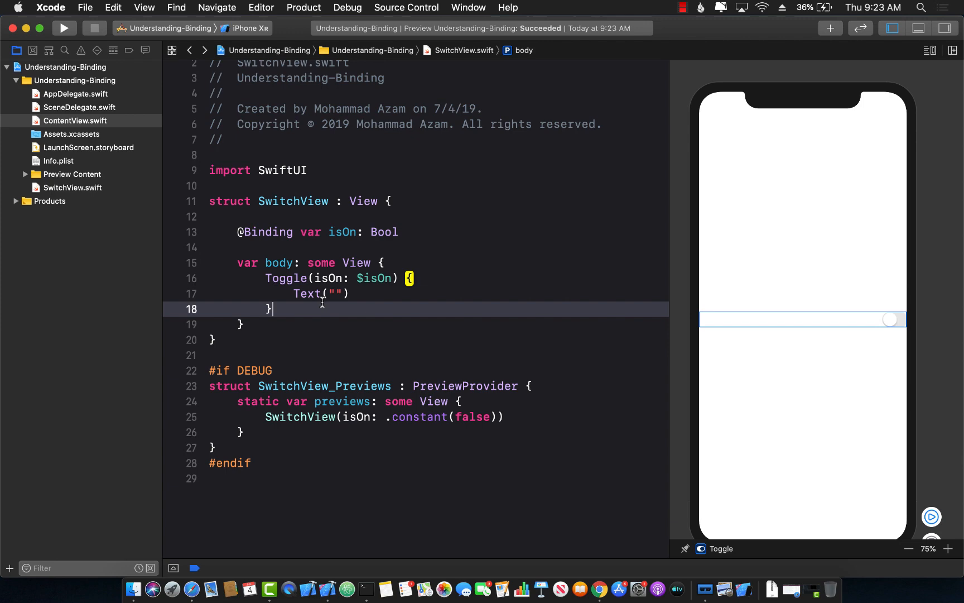
Step: Add .fixedSize() to the Toggle so the preview shows a compact centred switch
text(.fixedSize())
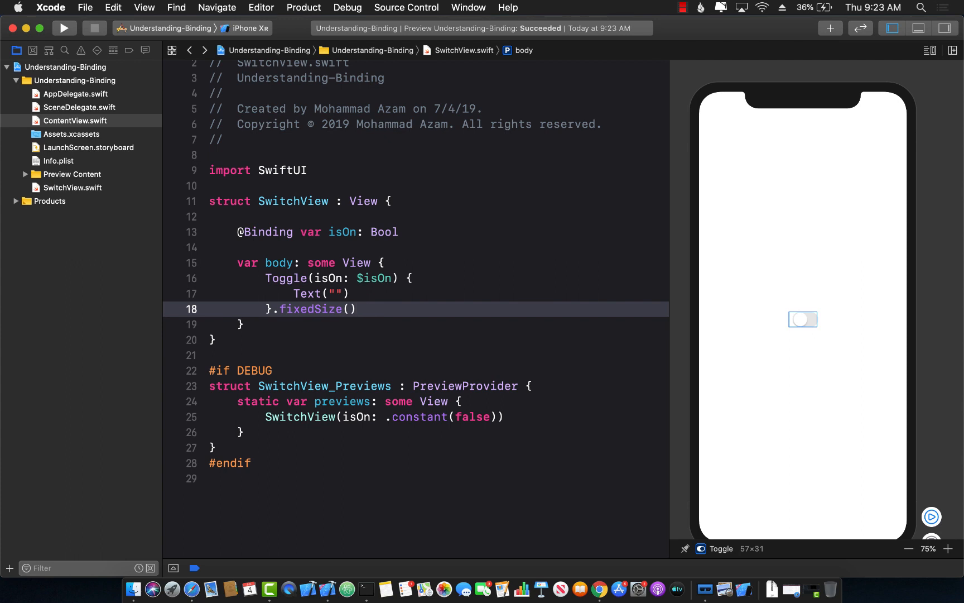
double_click(307, 293)
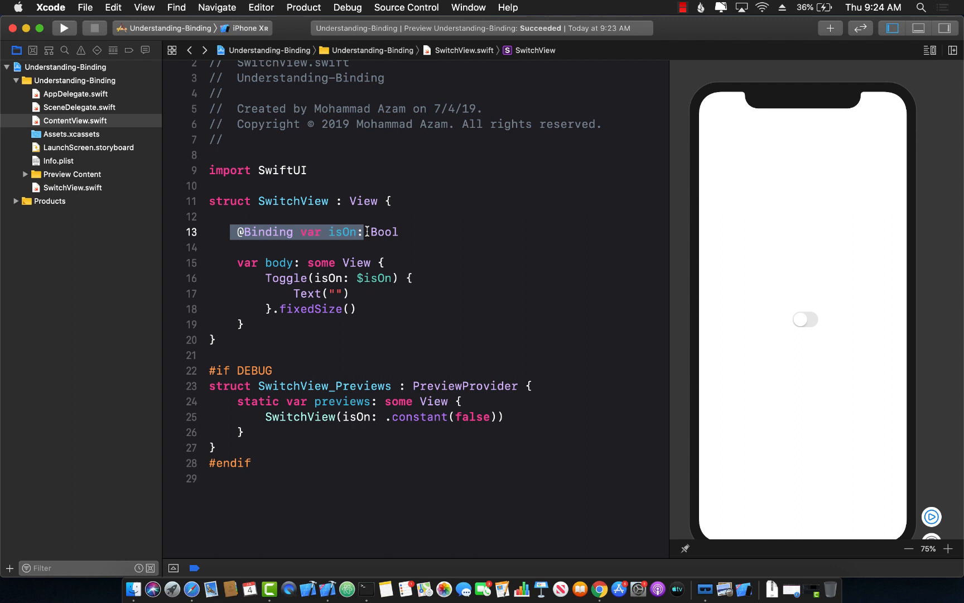
click(386, 262)
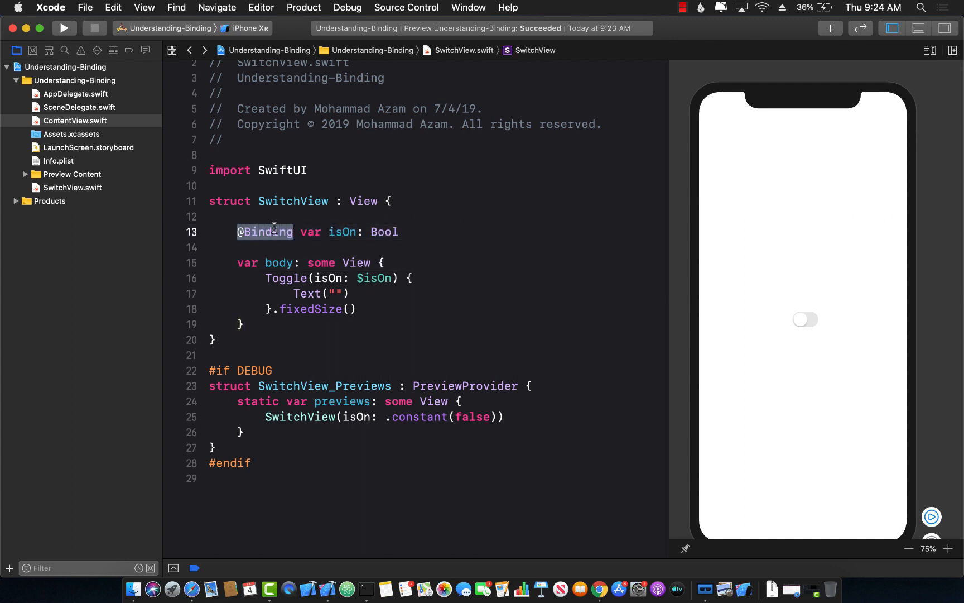
click(74, 120)
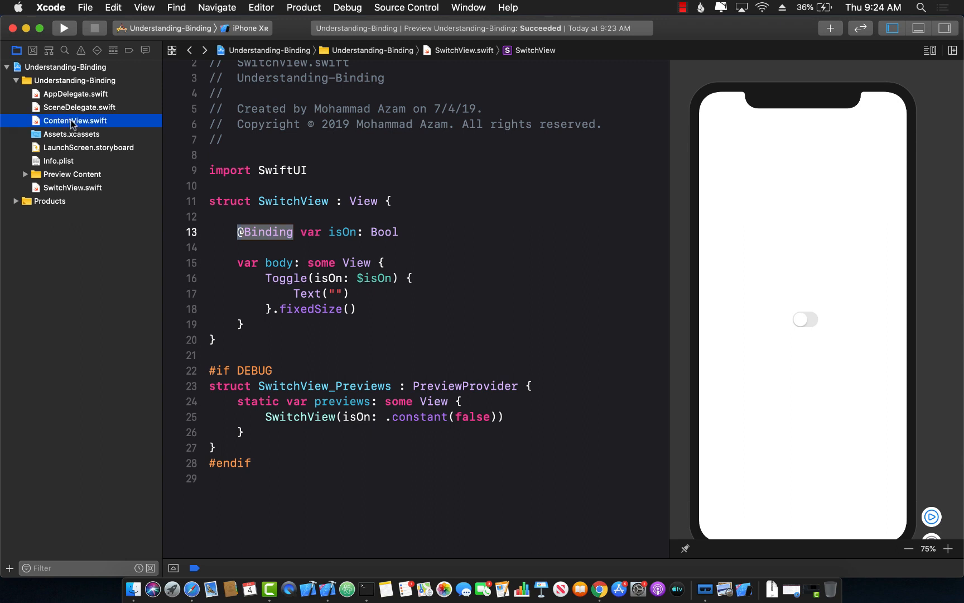
Step: Replace ContentView's Hello World Text with a SwitchView( call
click(75, 120)
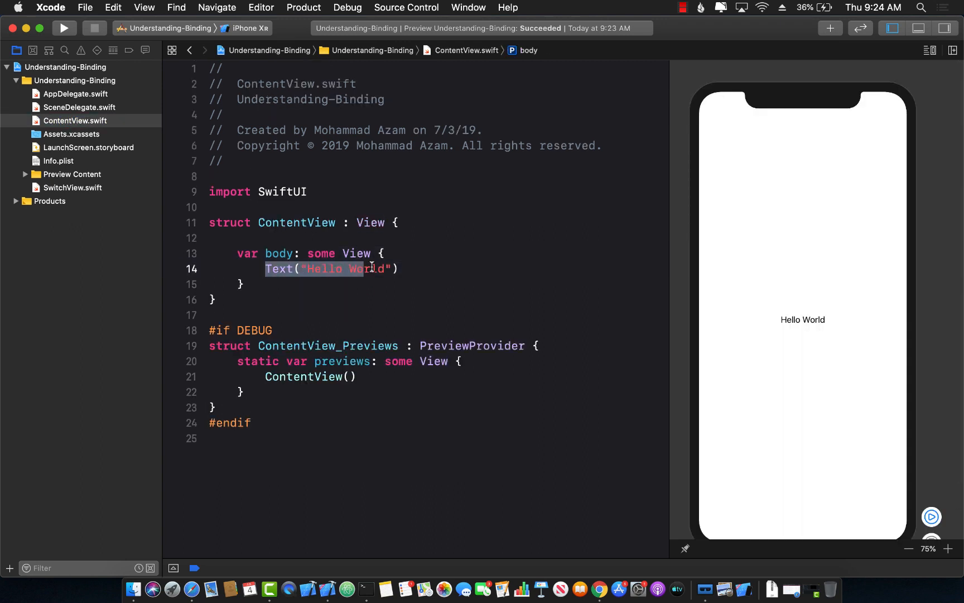
click(804, 319)
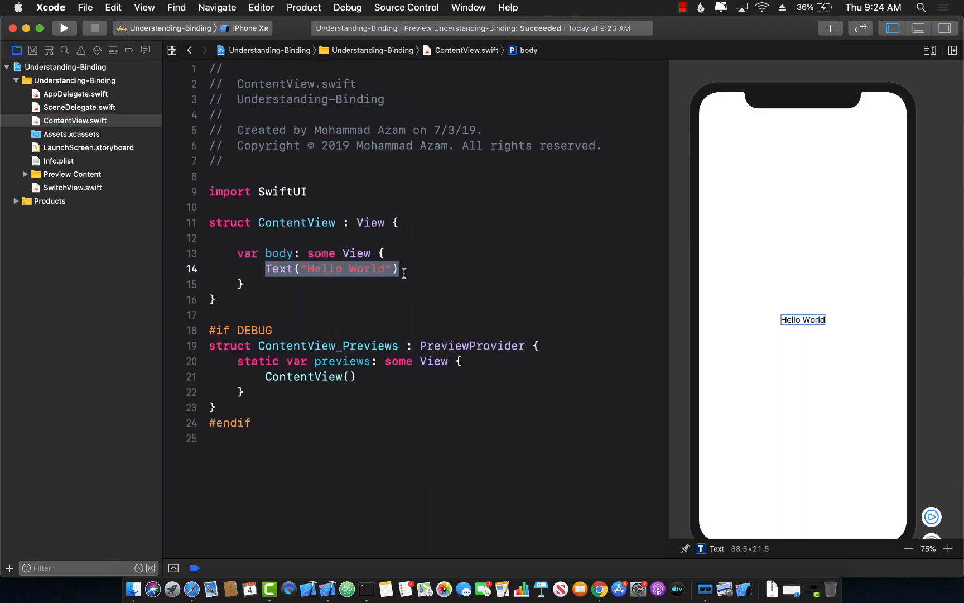
text(Swit)
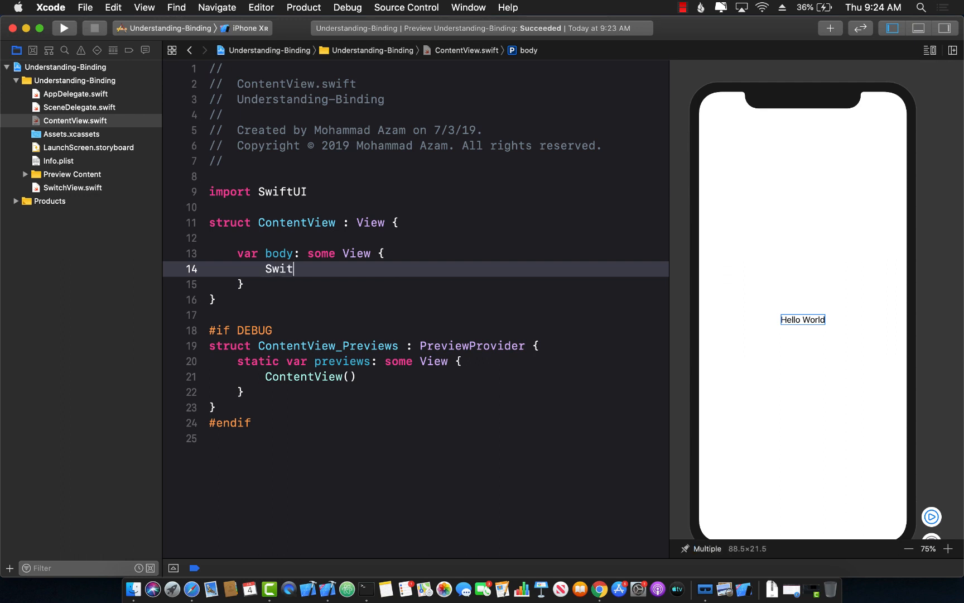
text(chView)
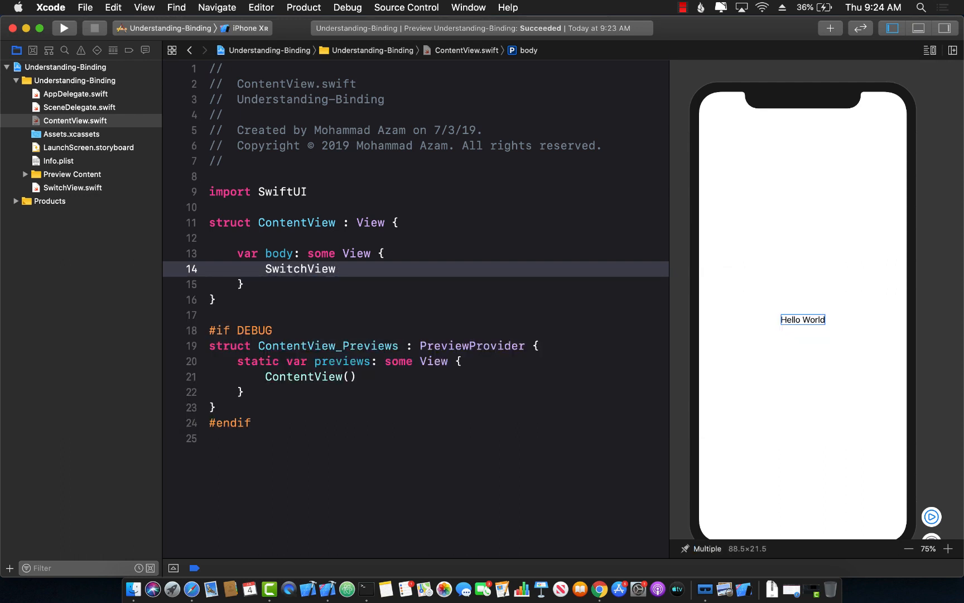
text(()
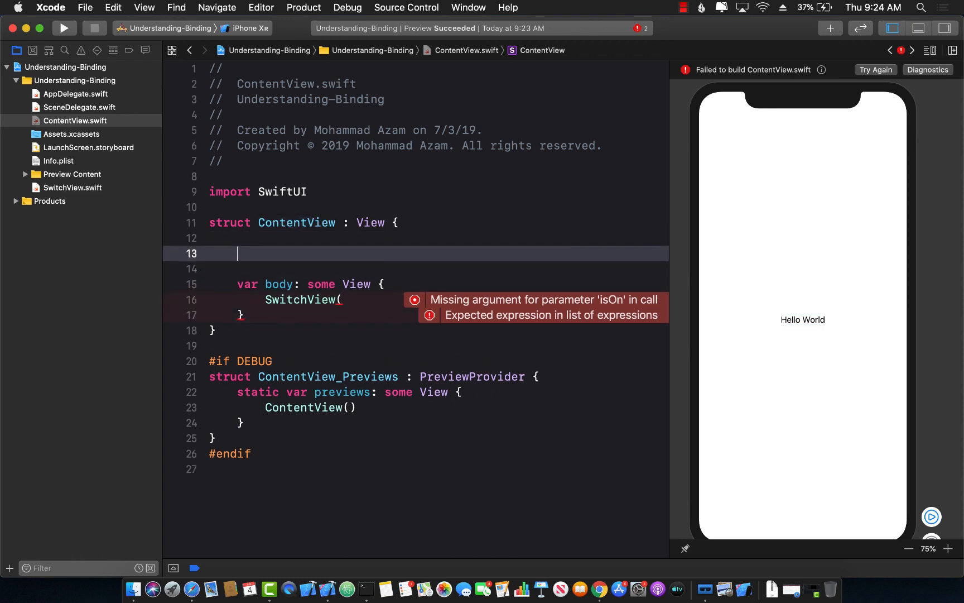
text(@State private var isO)
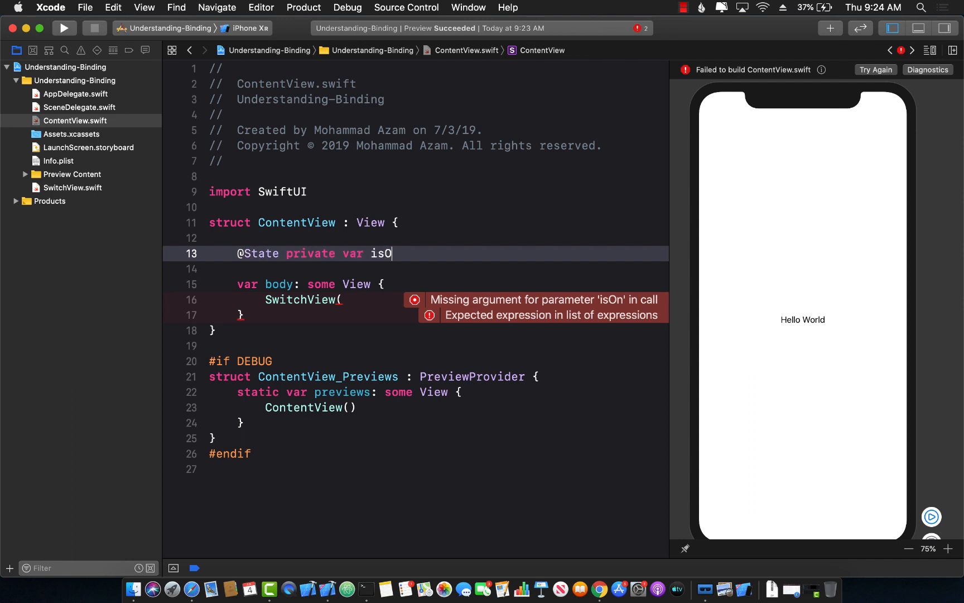
text(n:)
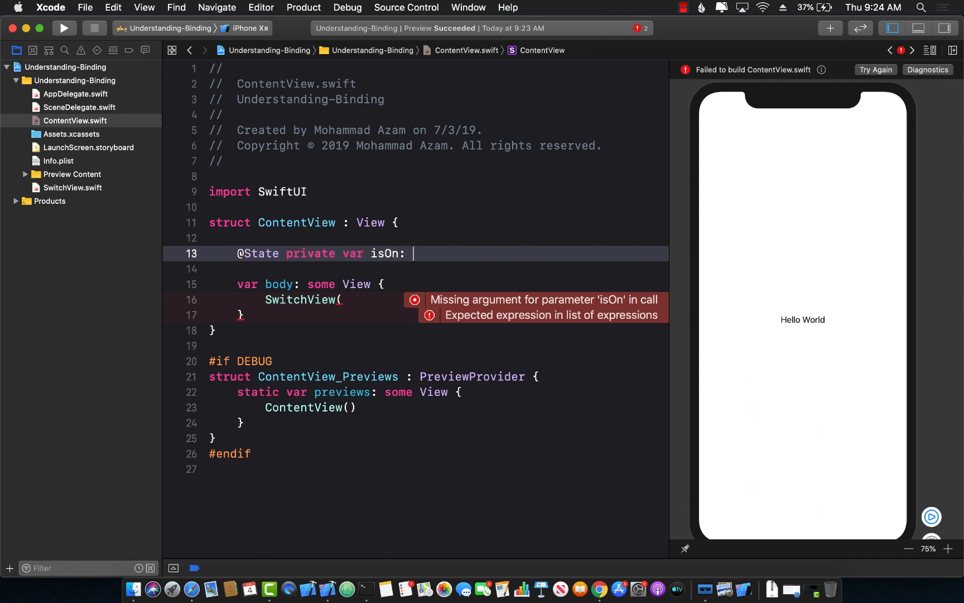
text(Bool = false)
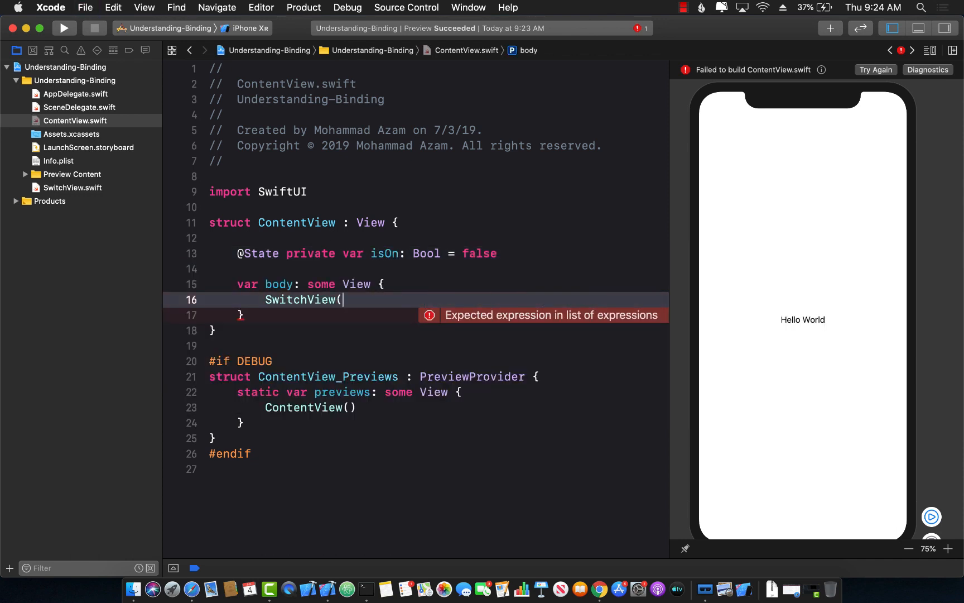
text(isOn: $)
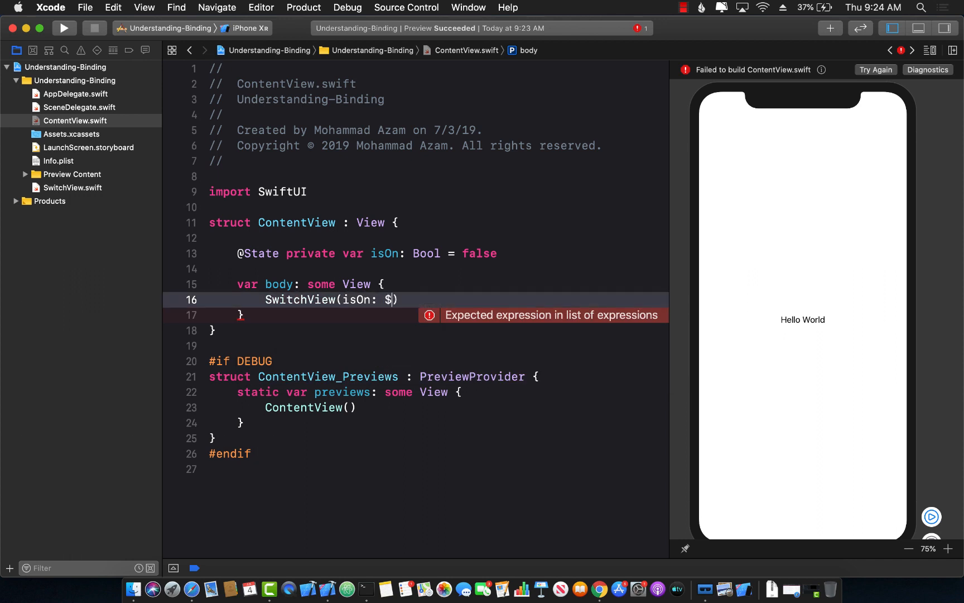
text(isOn)
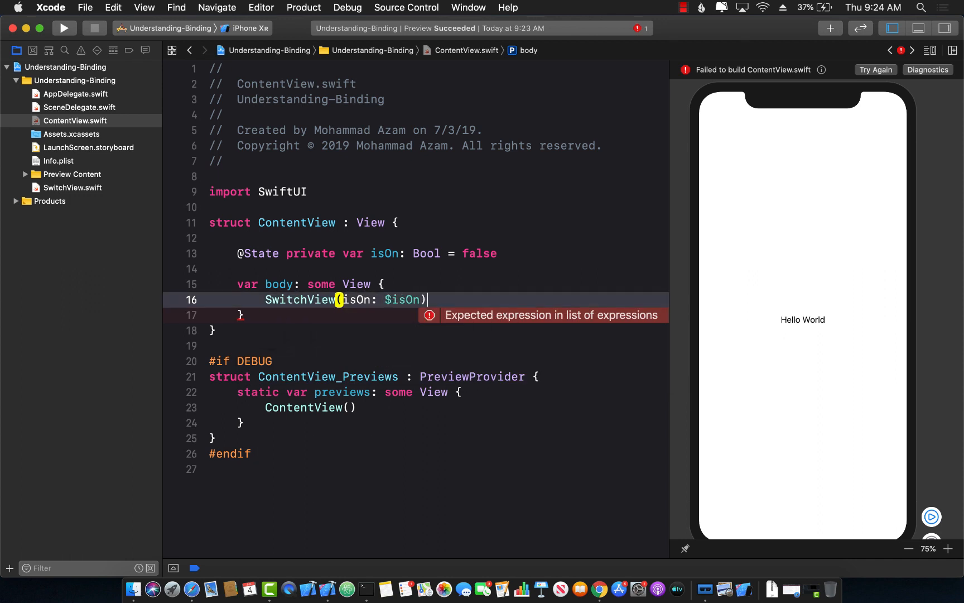
click(245, 315)
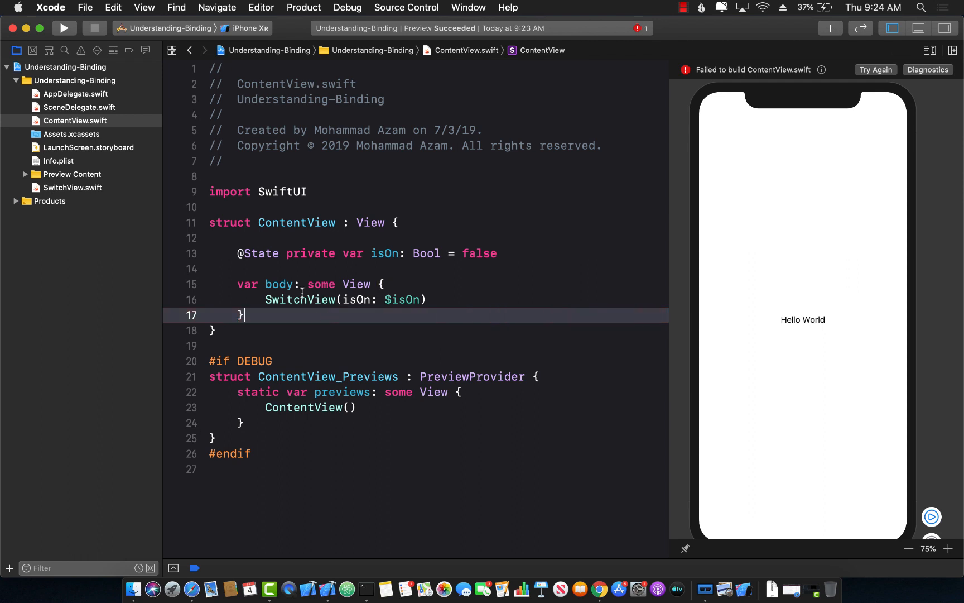
double_click(399, 300)
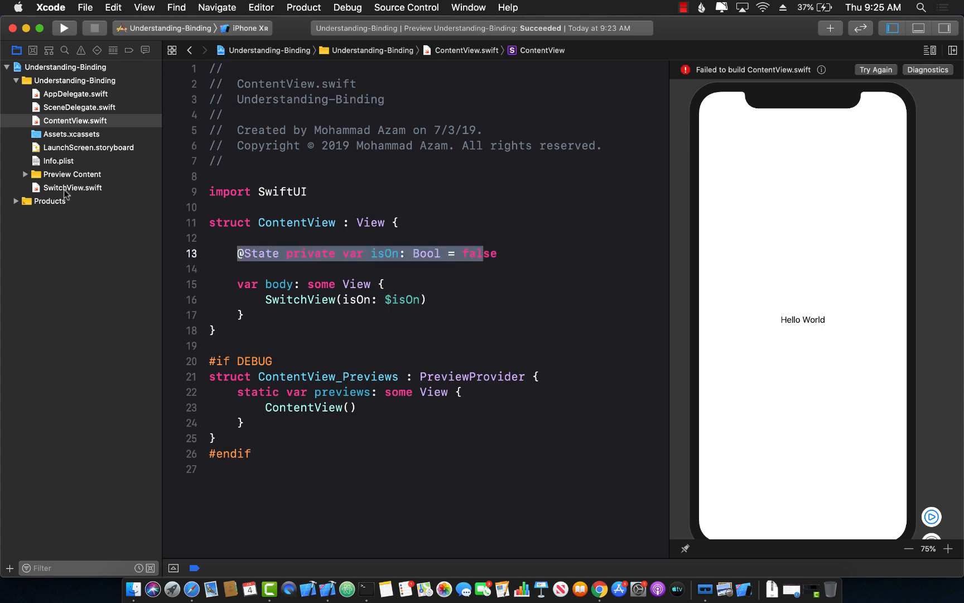
click(73, 188)
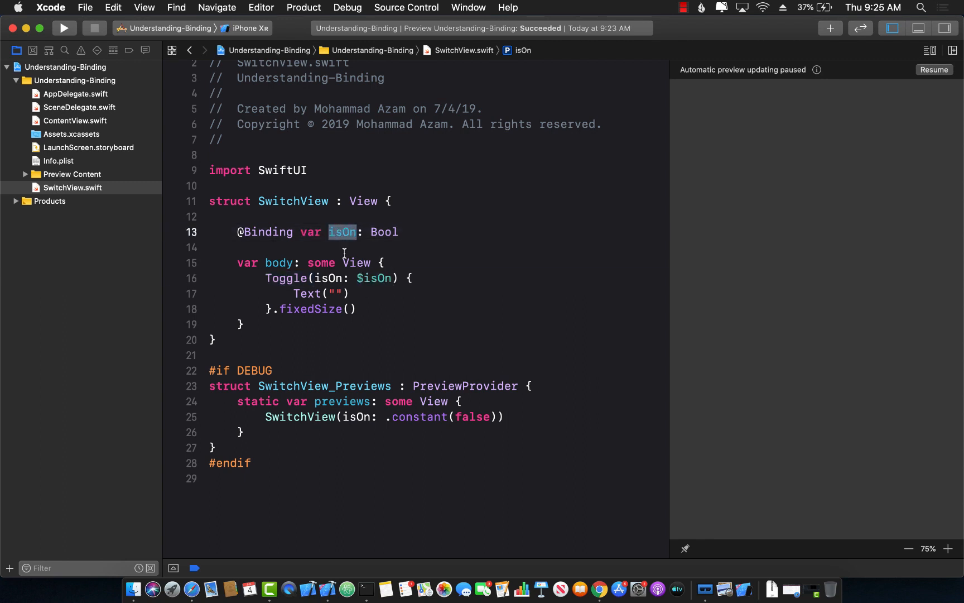
mouse_move(383, 298)
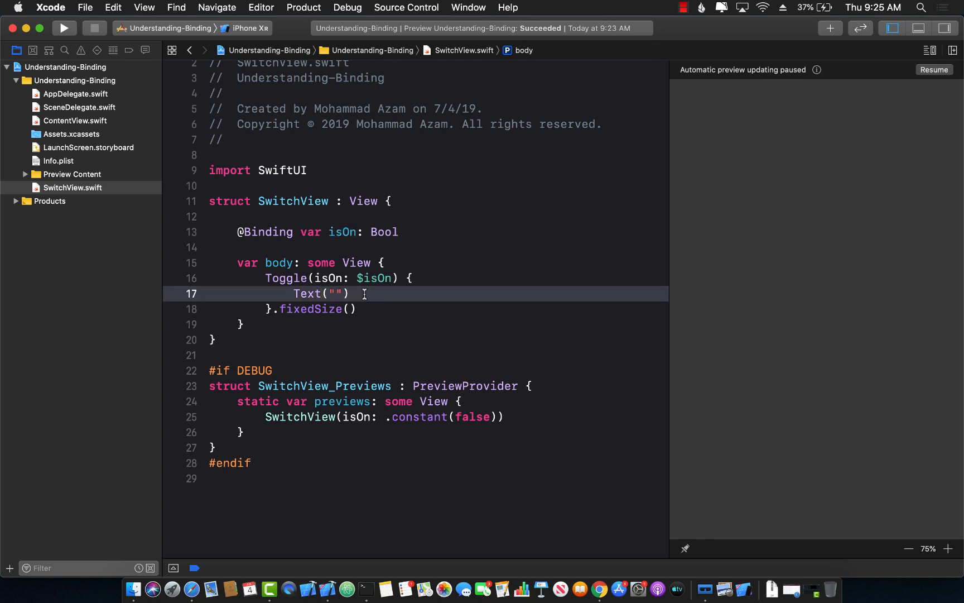
click(74, 120)
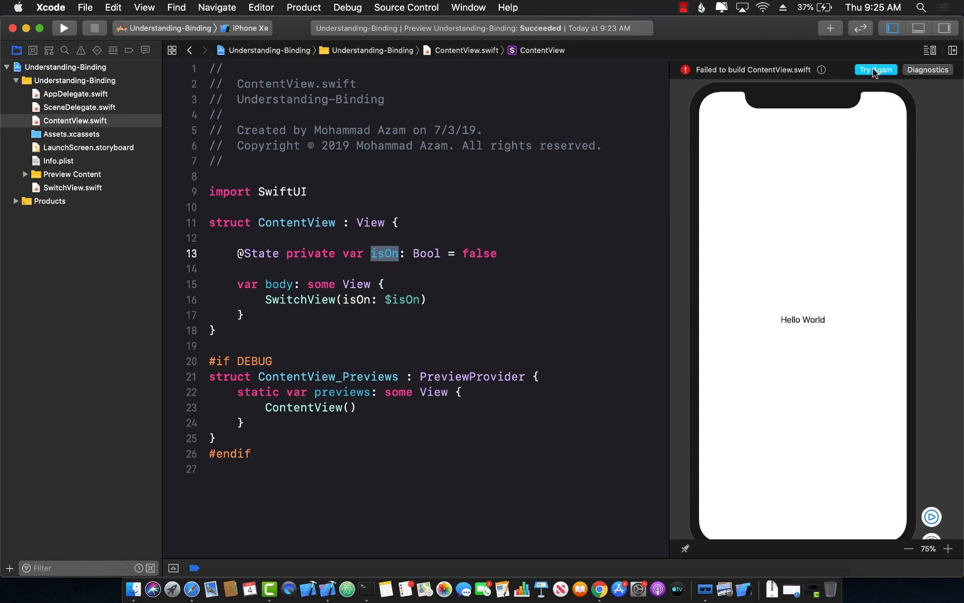
click(876, 69)
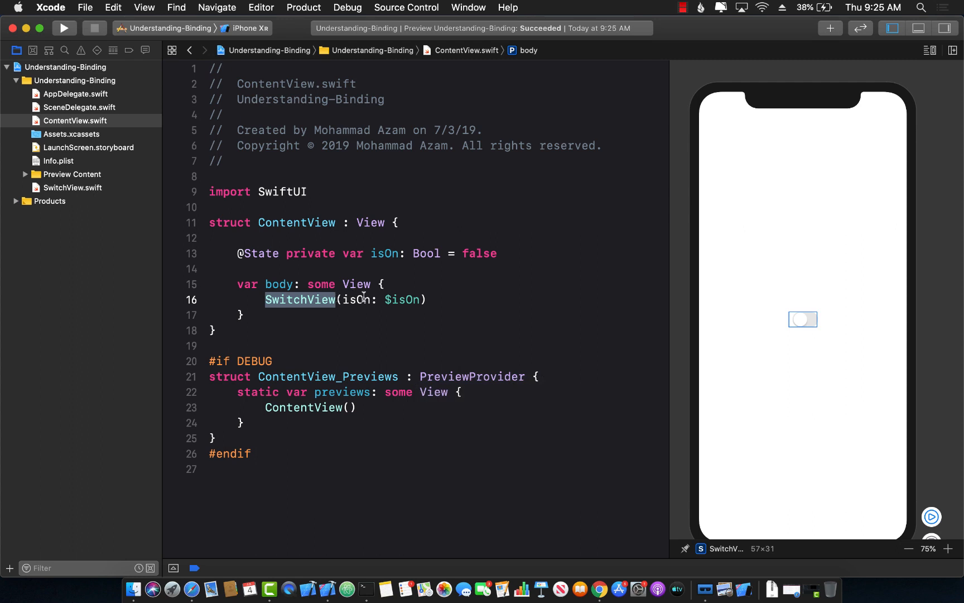
double_click(401, 300)
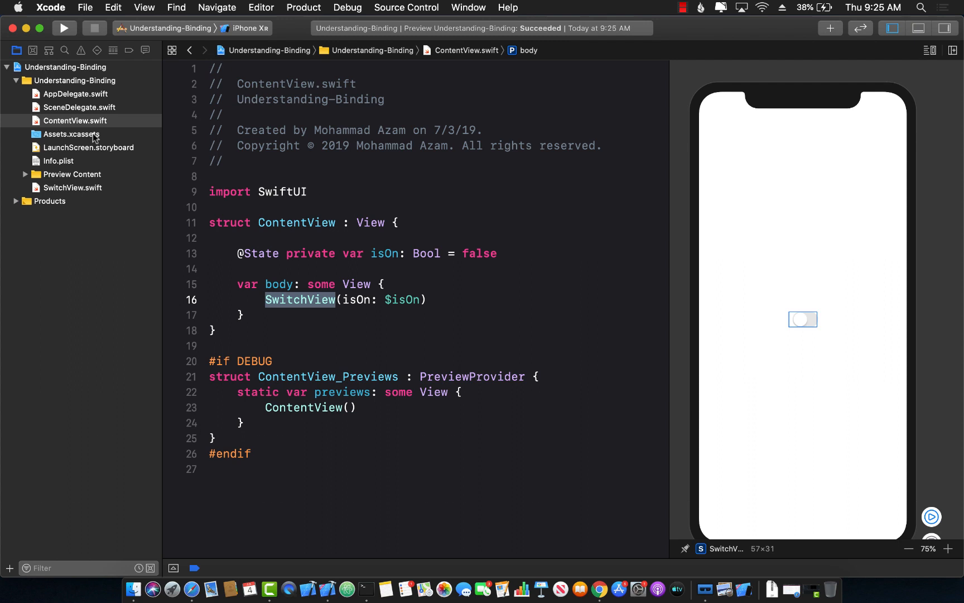
click(73, 187)
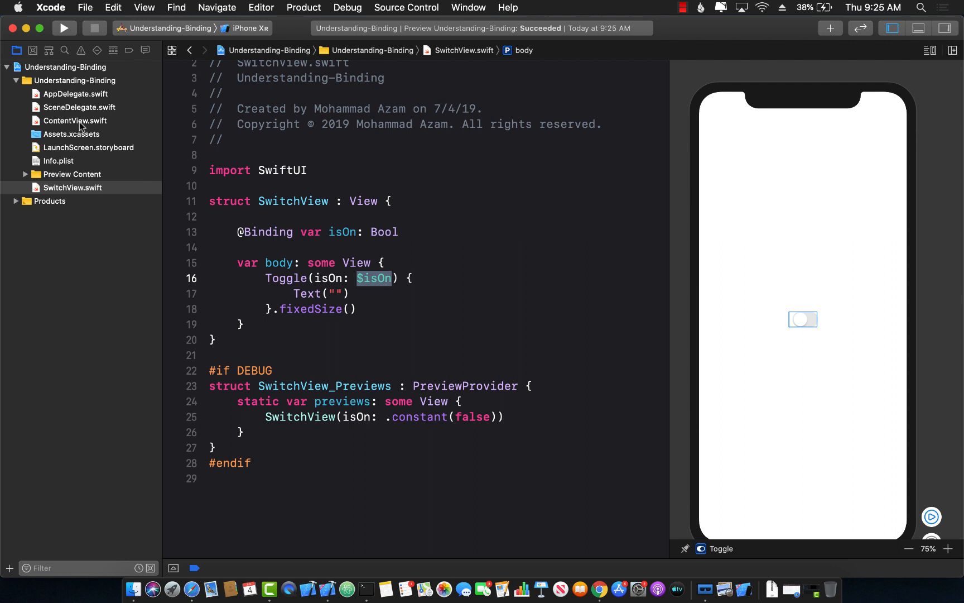
click(74, 120)
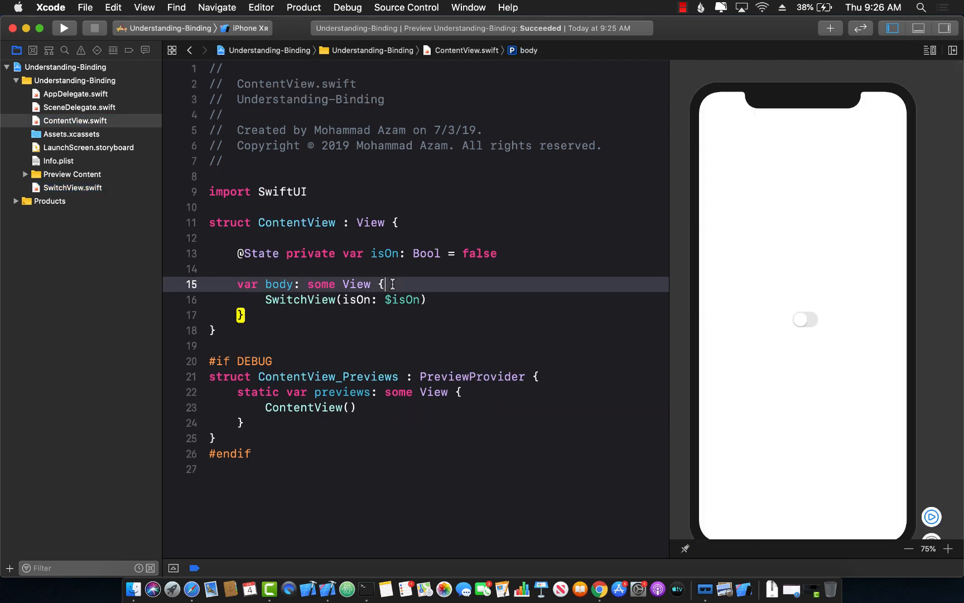
click(72, 187)
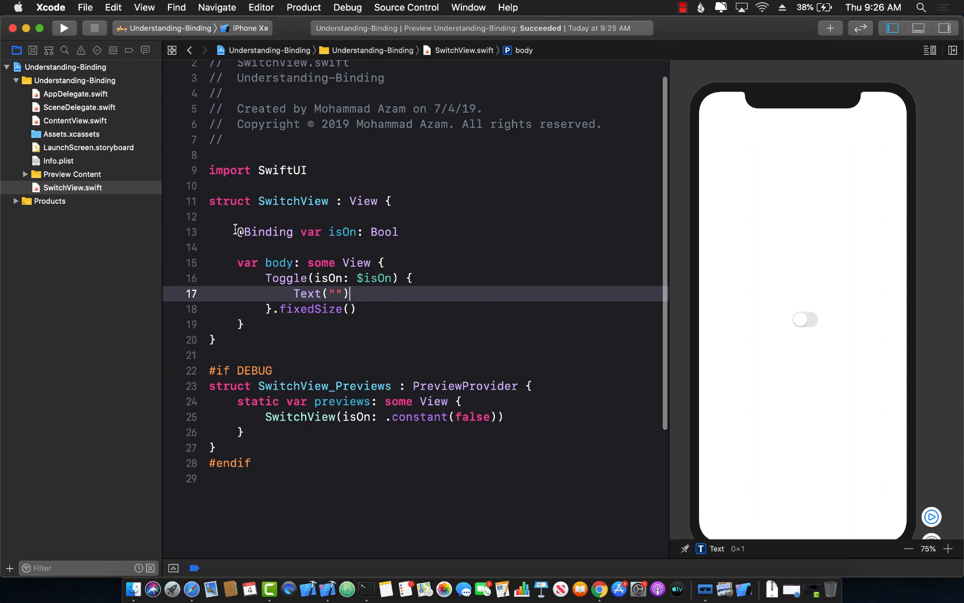
double_click(265, 232)
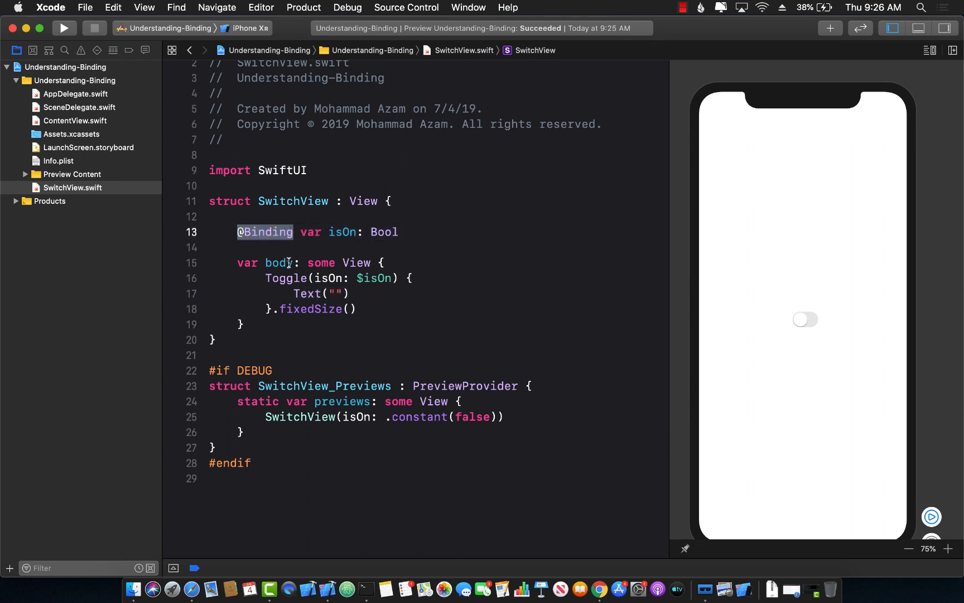
mouse_move(78, 126)
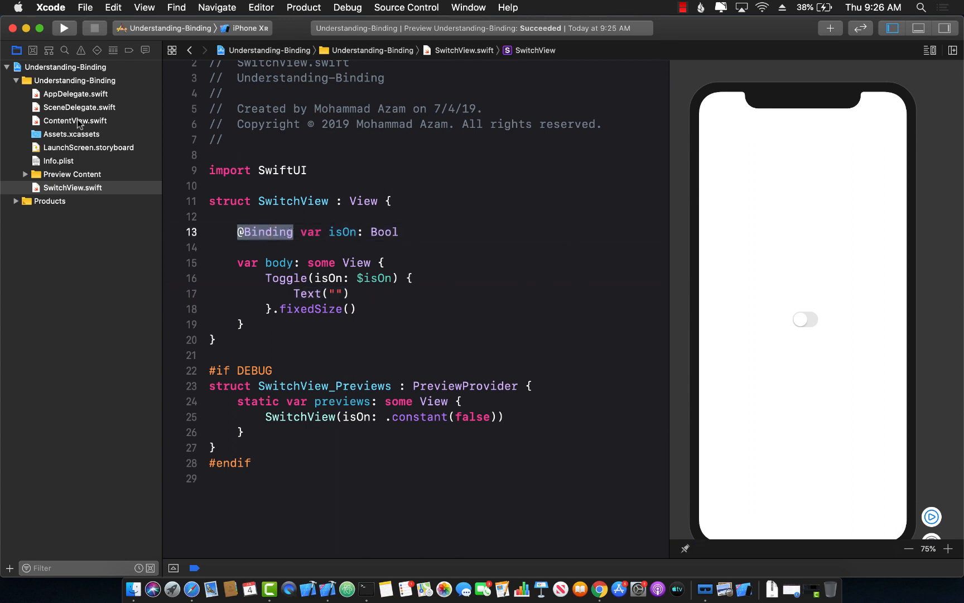
click(74, 121)
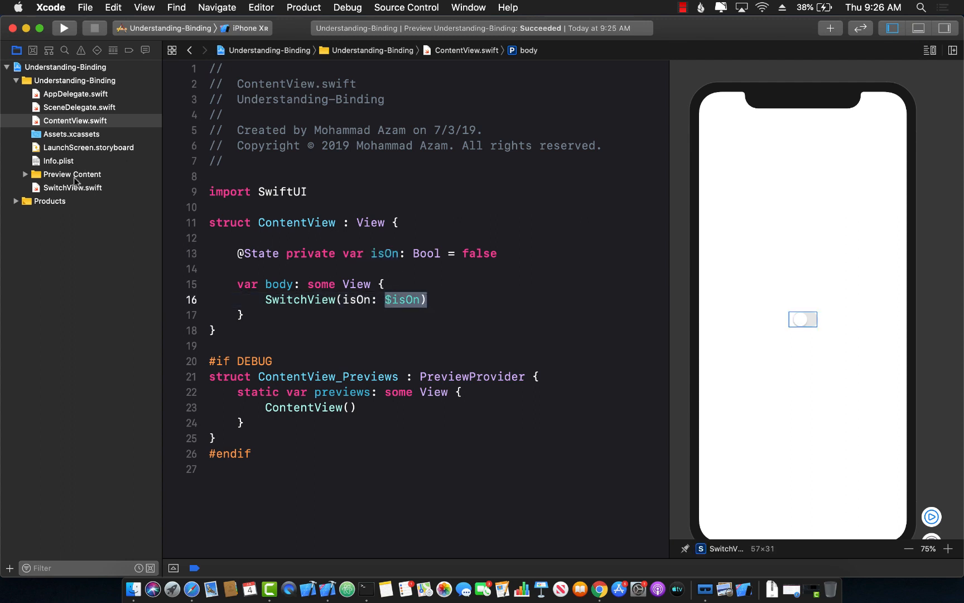
click(73, 187)
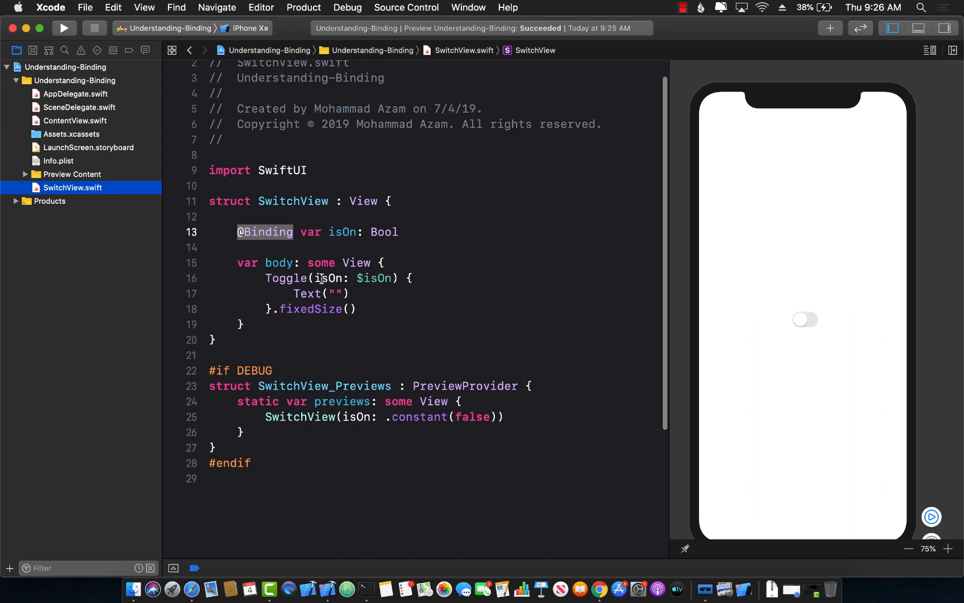
double_click(341, 232)
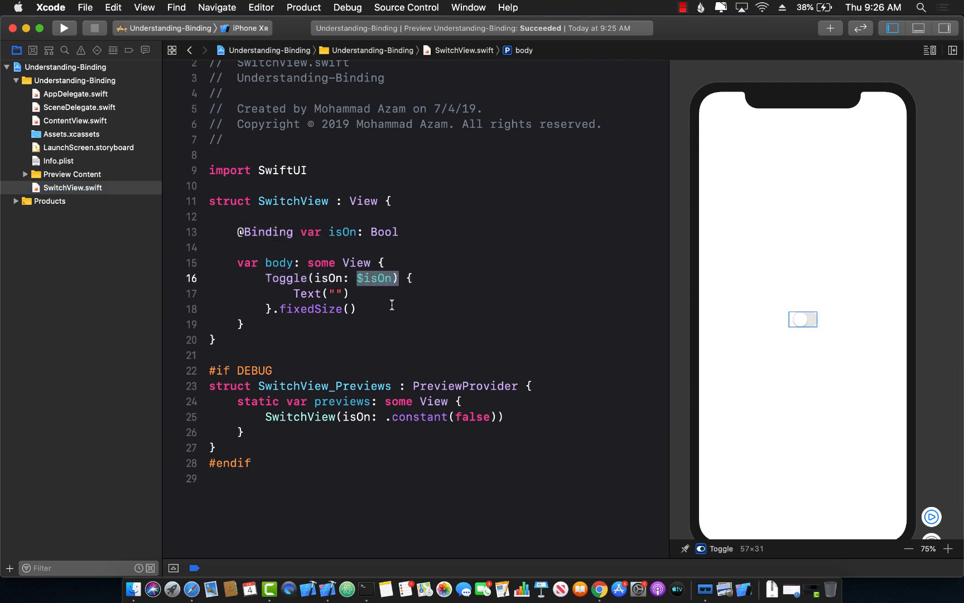
mouse_move(94, 124)
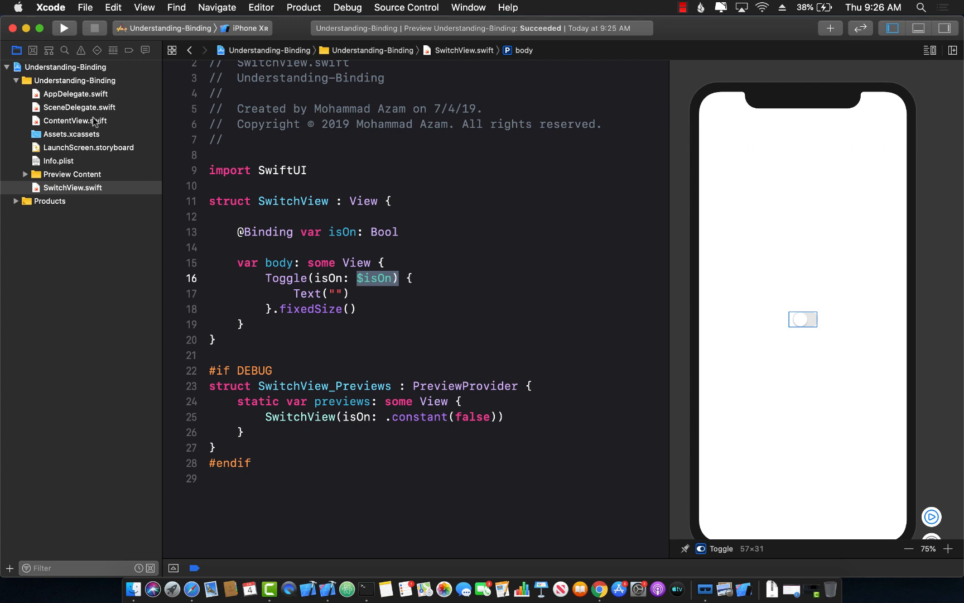
click(71, 121)
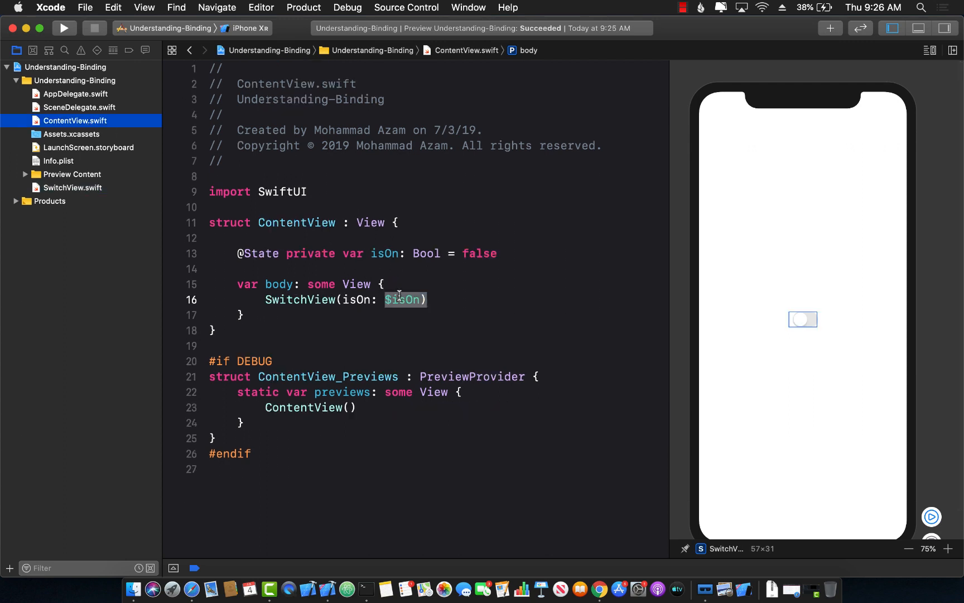
click(435, 300)
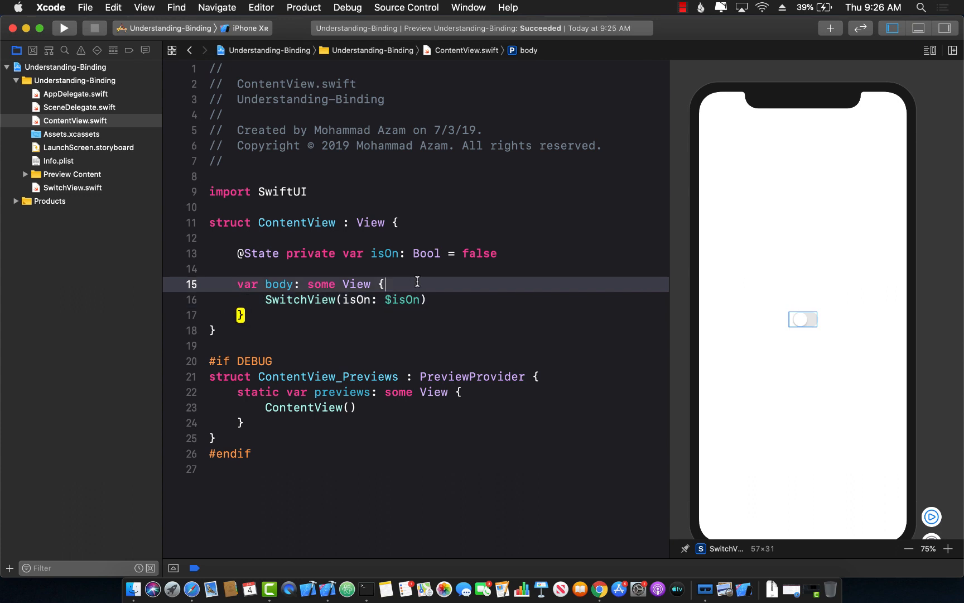
click(804, 319)
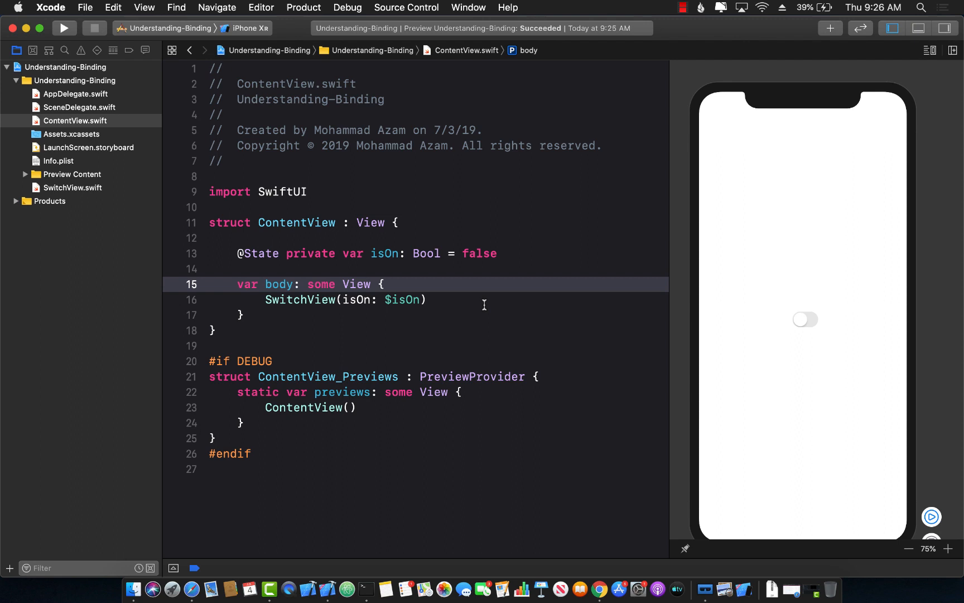
Step: Wrap SwitchView in a VStack with an empty Text("") above it
click(803, 319)
text(V)
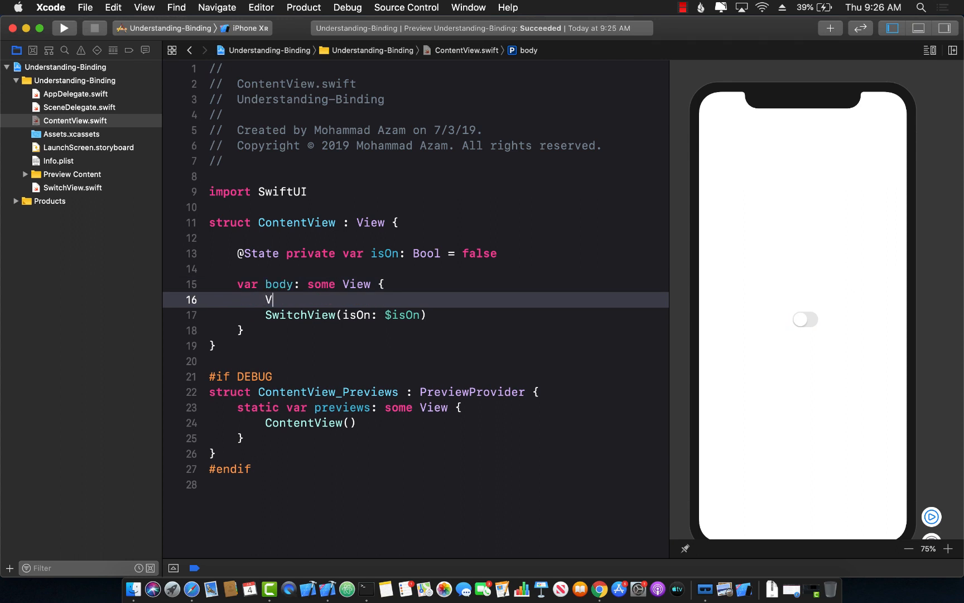
text(Stack {)
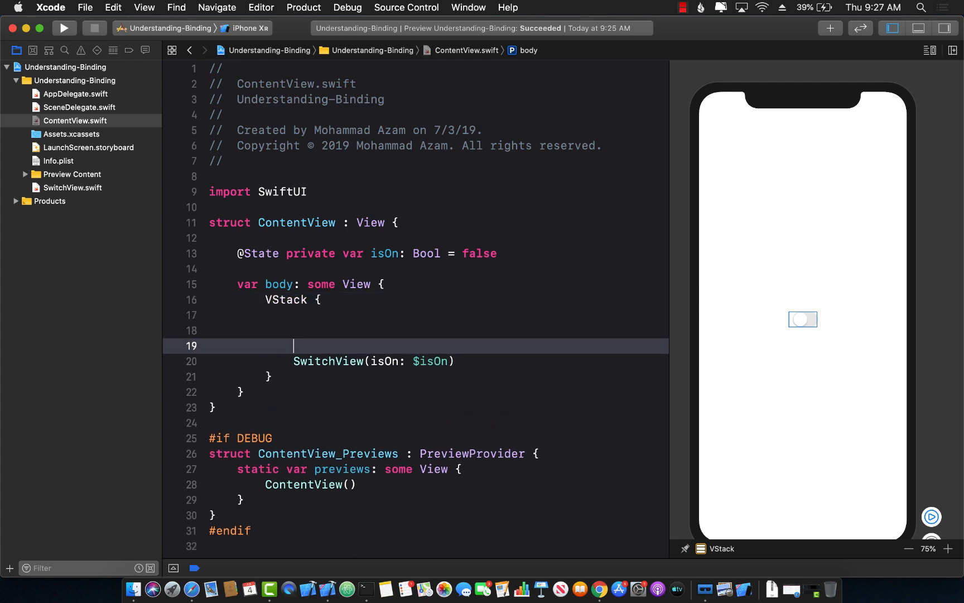
text(Text()
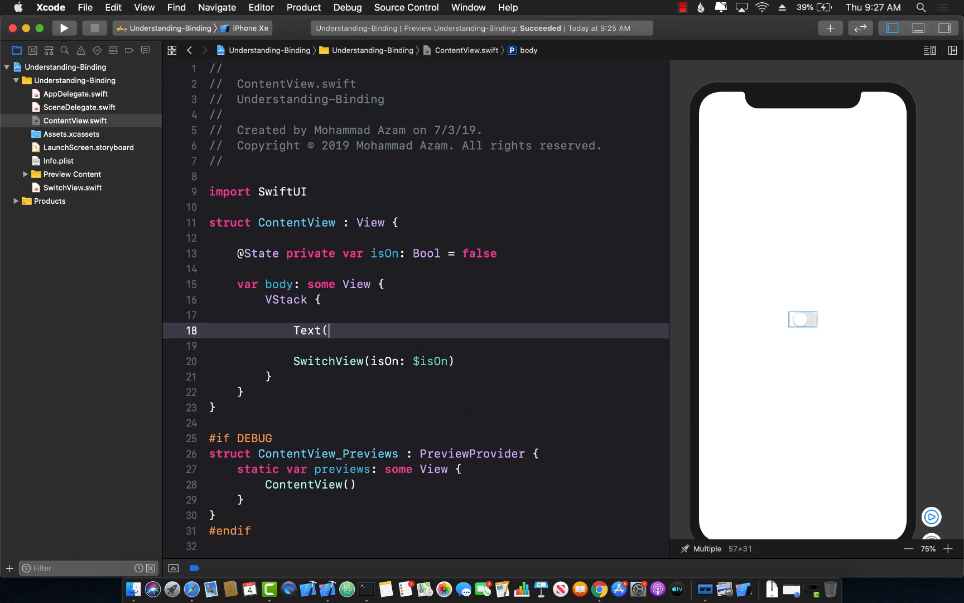
text(")
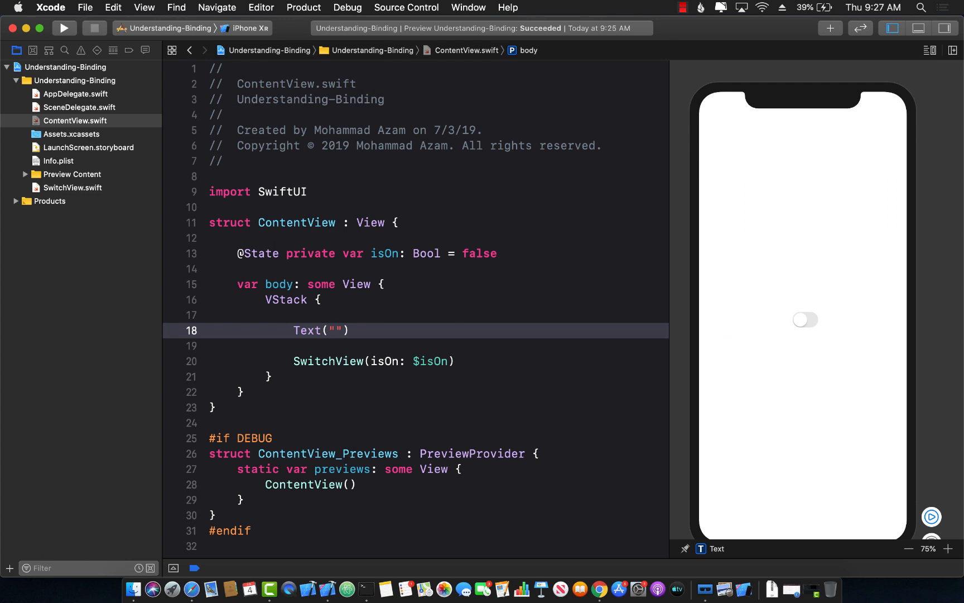
Step: Insert the monkey face emoji into the empty Text via the emoji picker
click(335, 331)
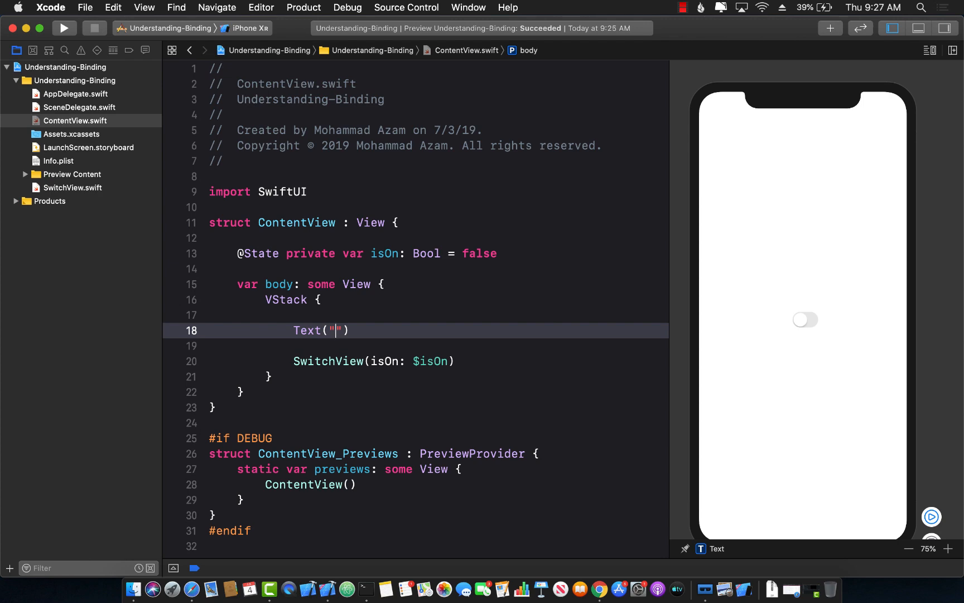
key(cmd+ctrl+space)
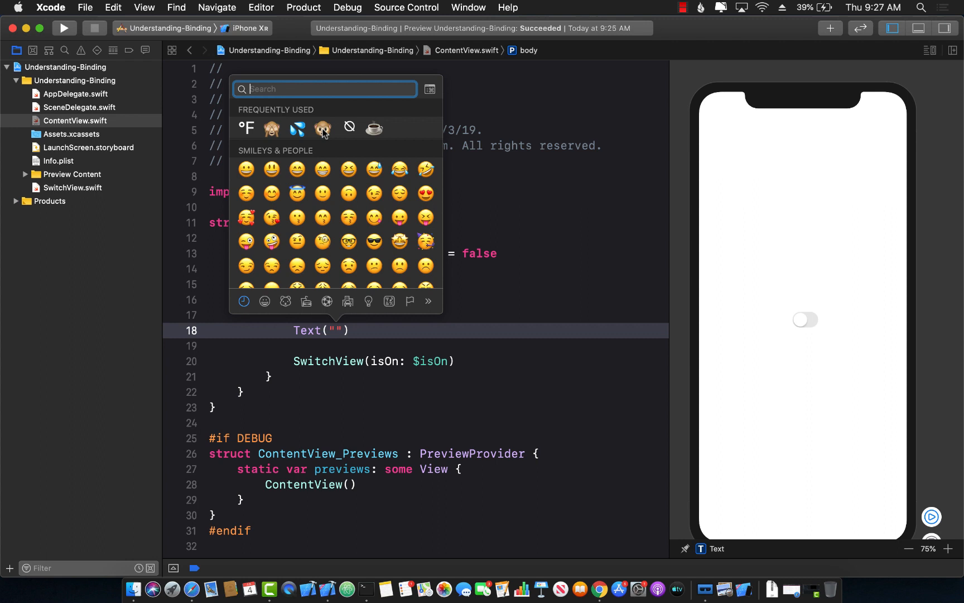
click(323, 129)
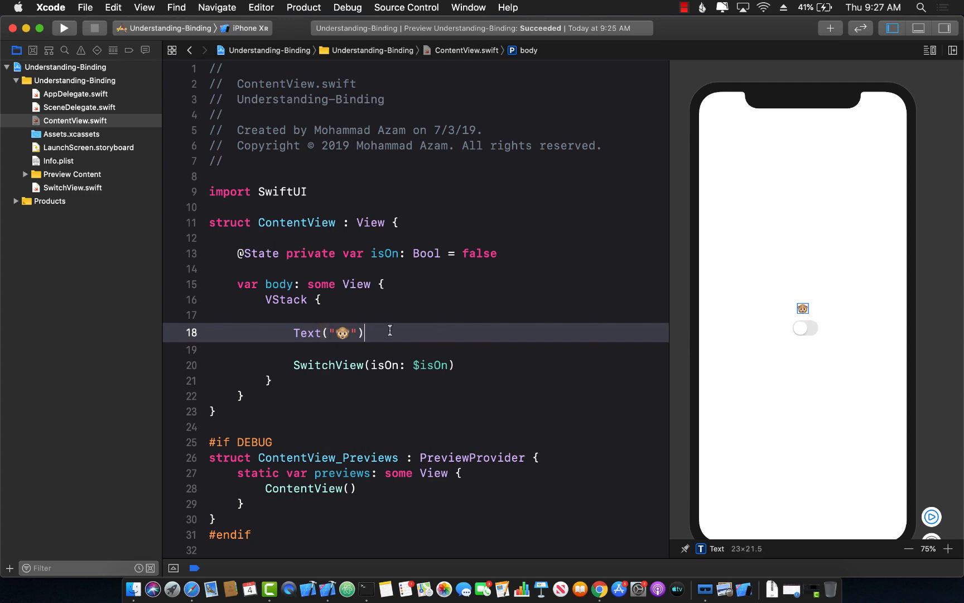
Step: Try a largeTitle font modifier, check it in the full-size preview, then remove it
text(.f)
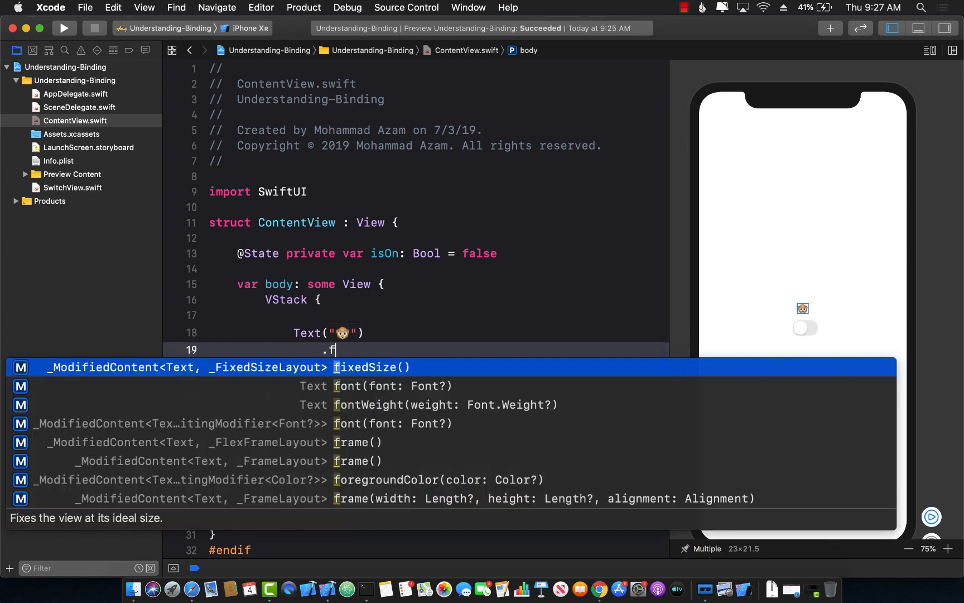
text(ont()
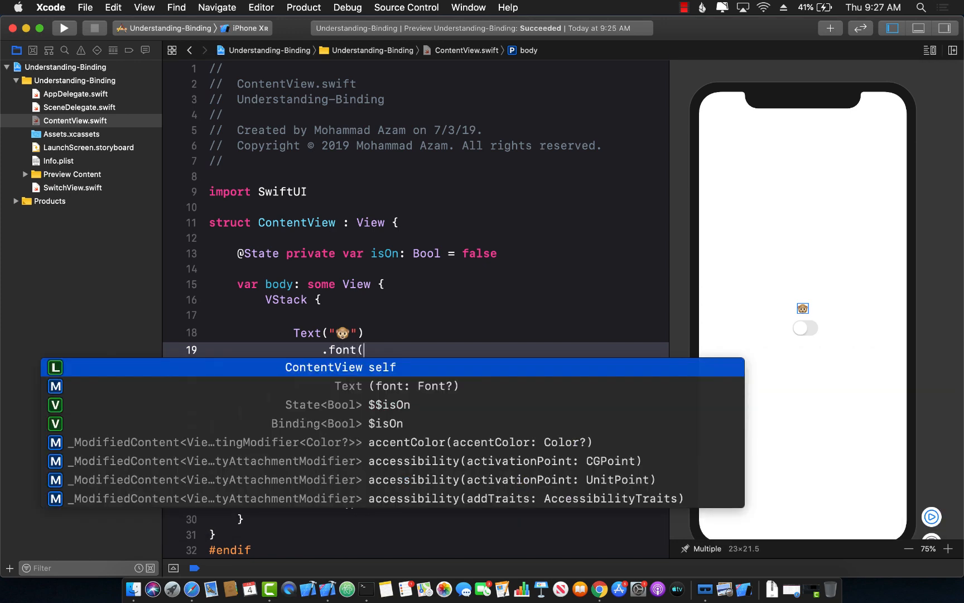
text(.))
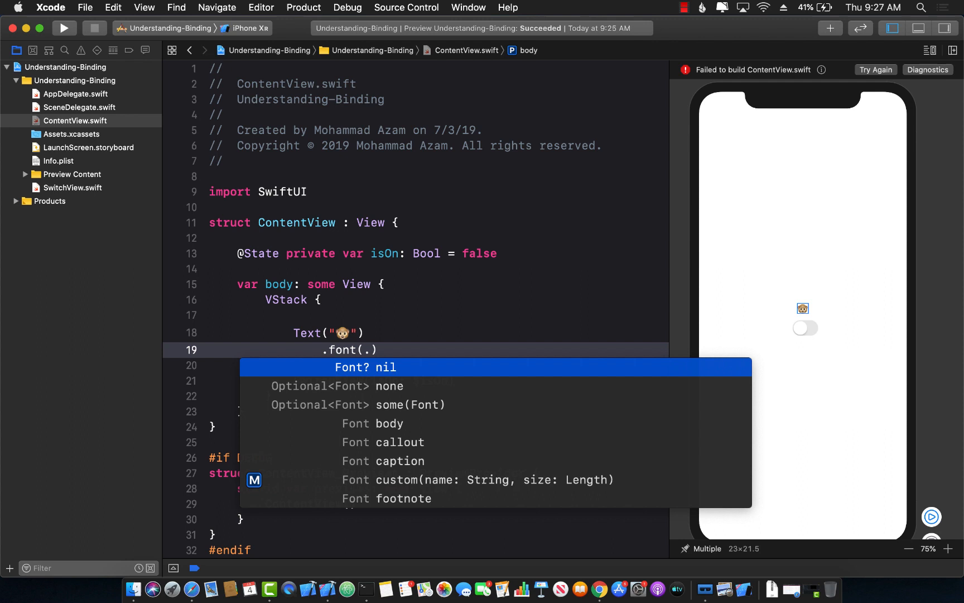
text(t)
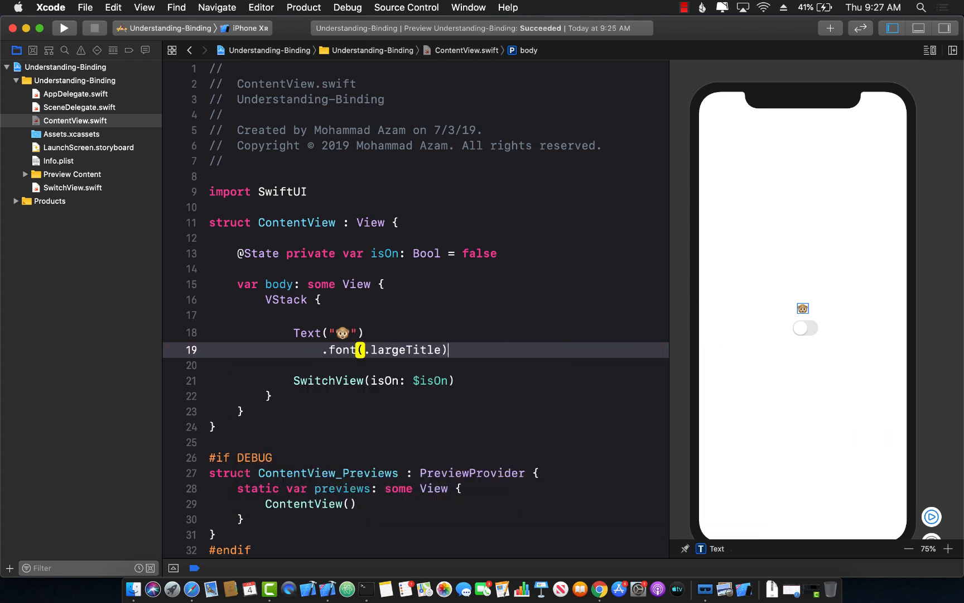
click(802, 308)
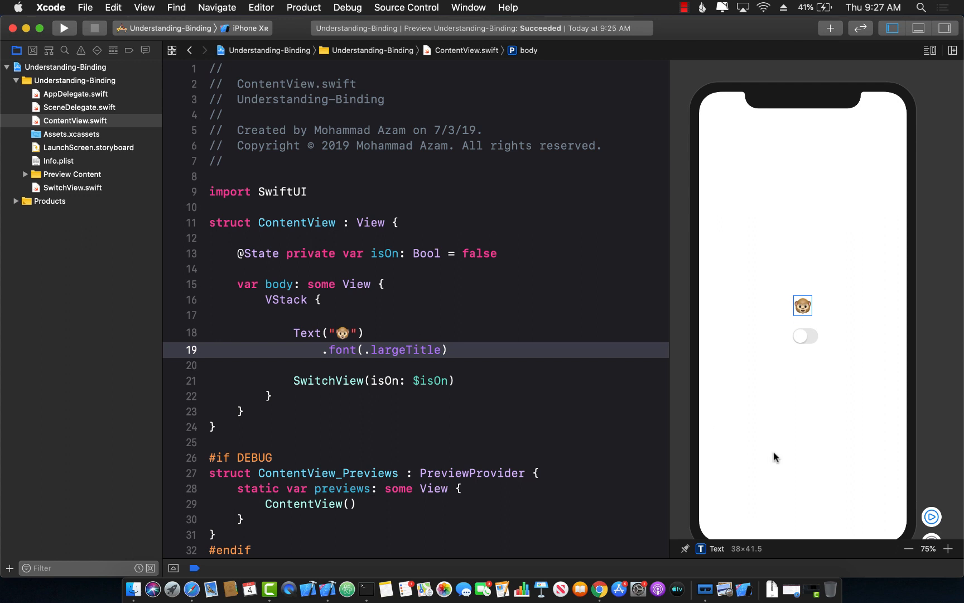
click(948, 549)
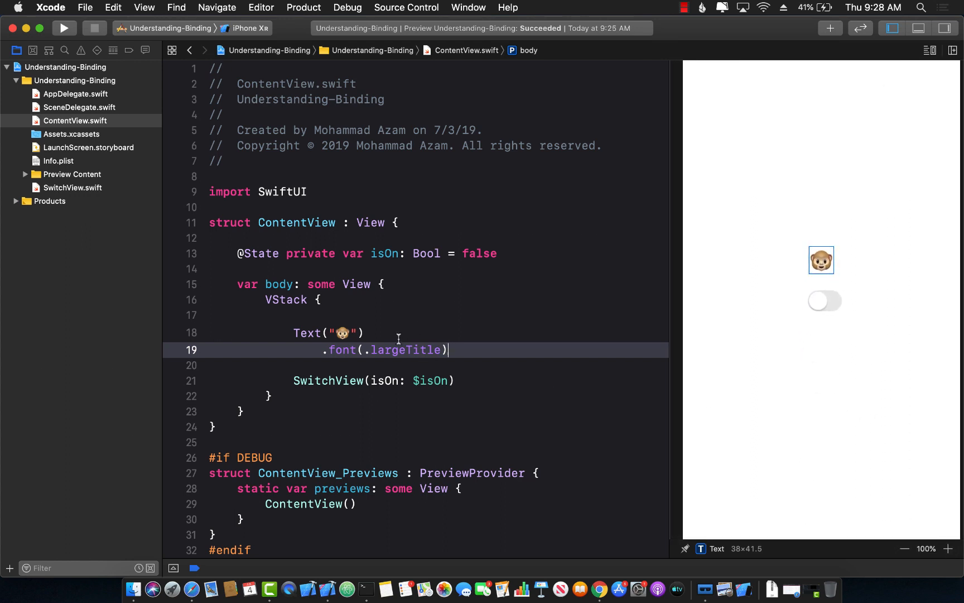
key(Backspace)
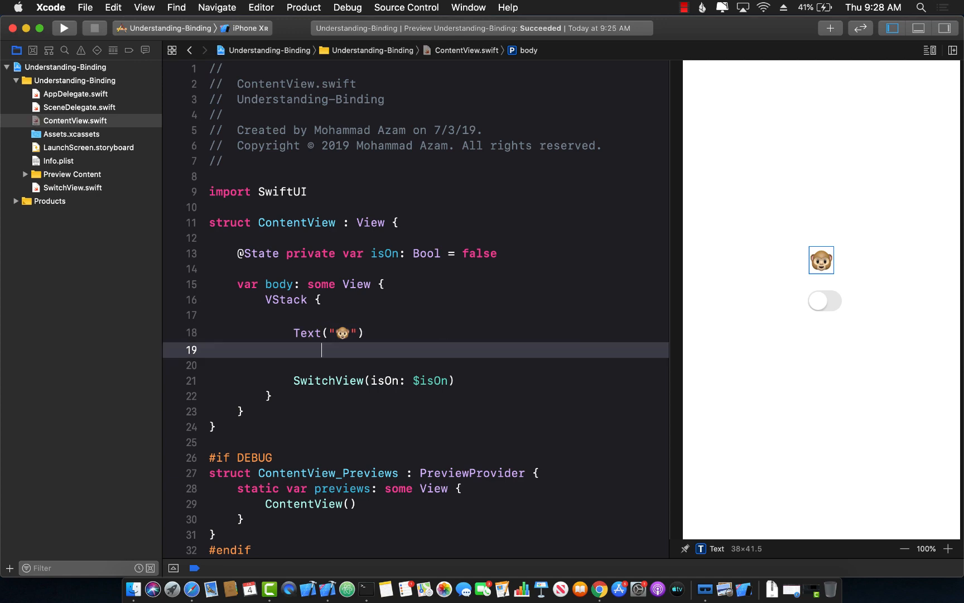
Step: Give the emoji Text .font(.custom("Arial", size: 100))
text(.font()
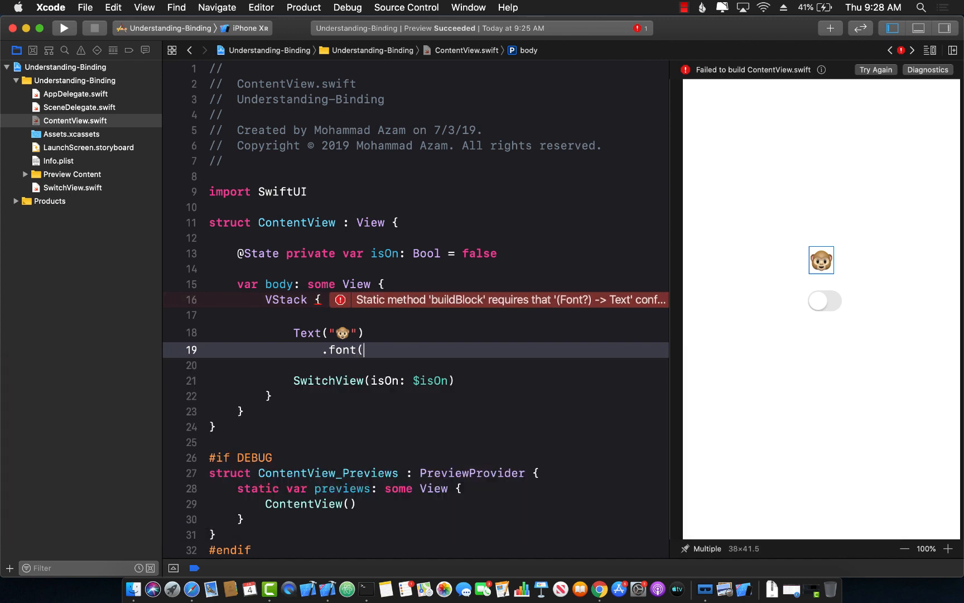
text(na)
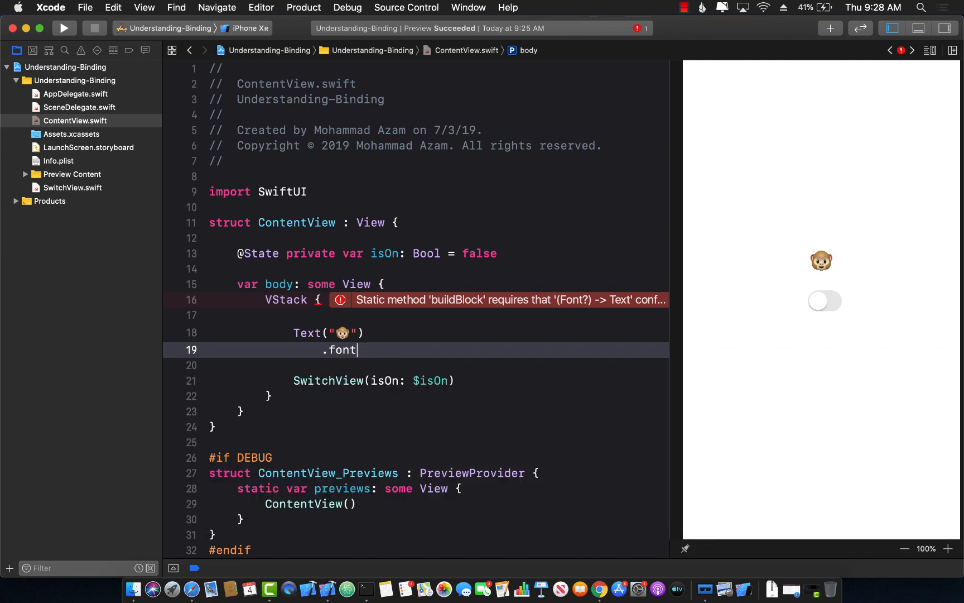
text((.na)
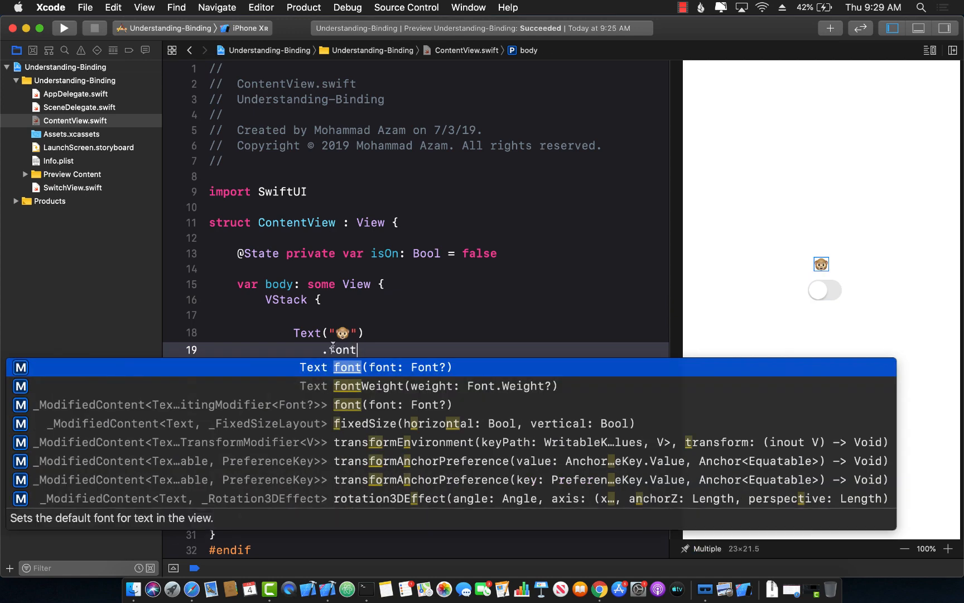
text((.custom("Arial", size: Length)
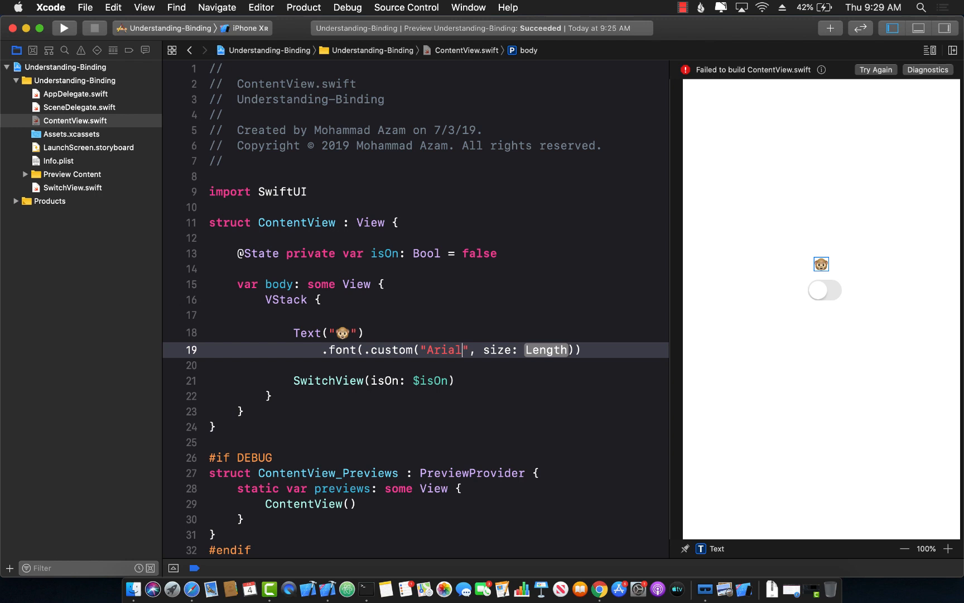
text(100)
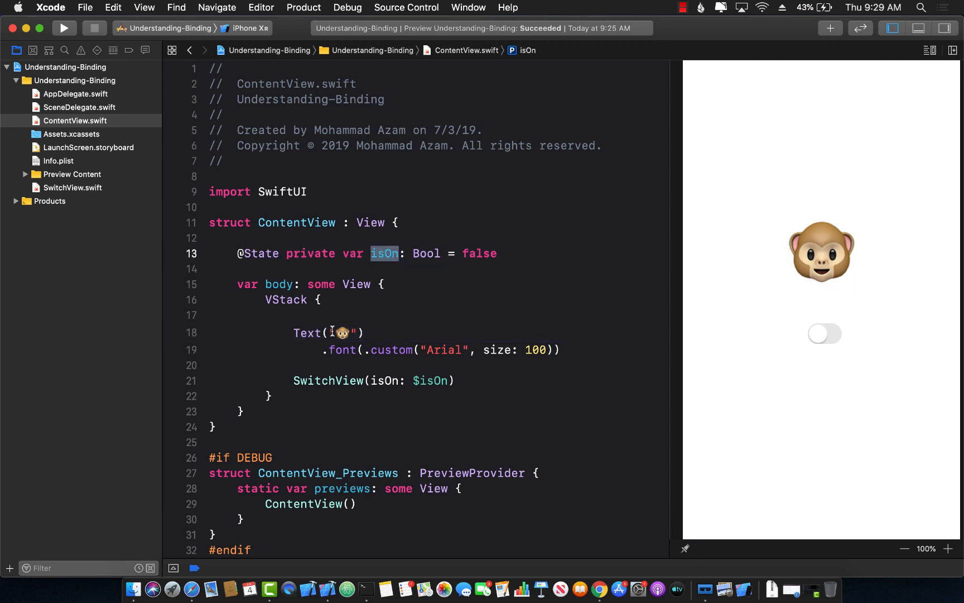
Step: Change the Text to isOn ? see-no-evil monkey : plain monkey
click(332, 332)
text(isOn)
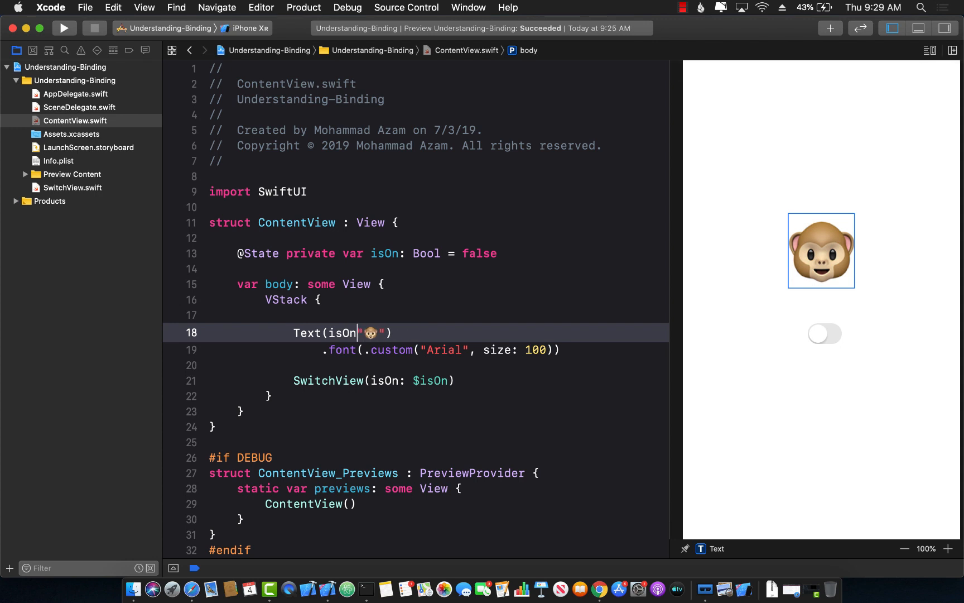
text(? "🙈)
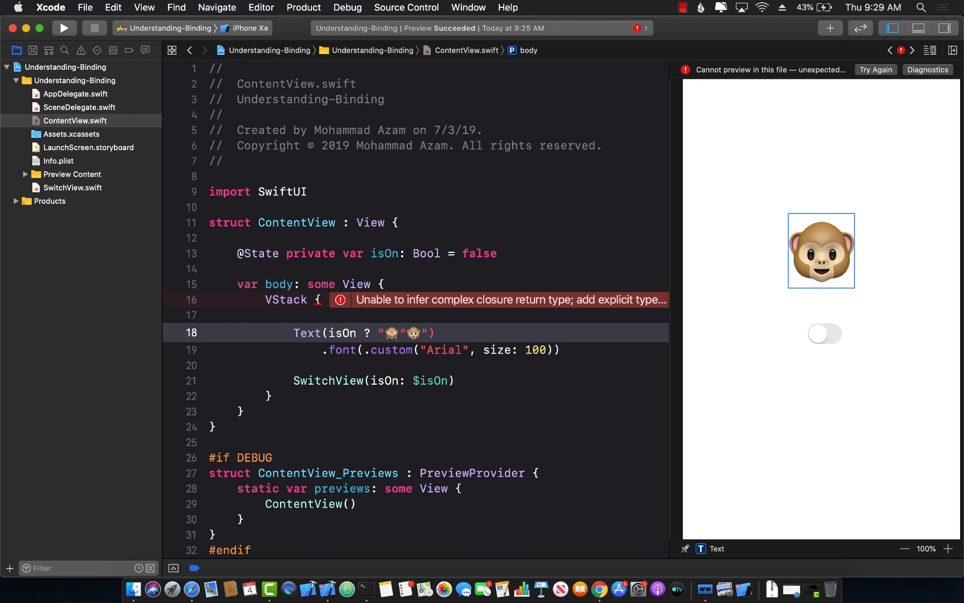
text(:)
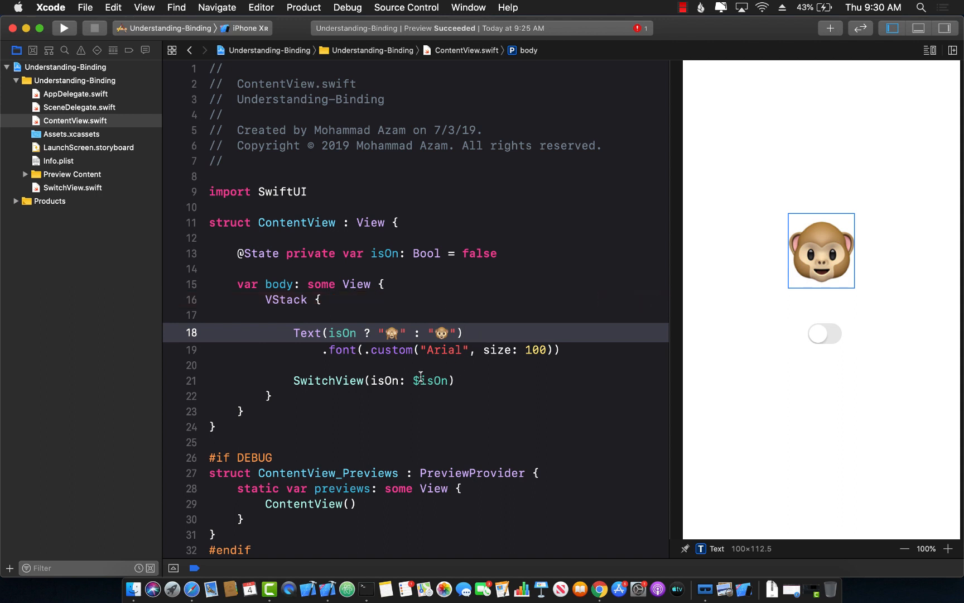
double_click(328, 380)
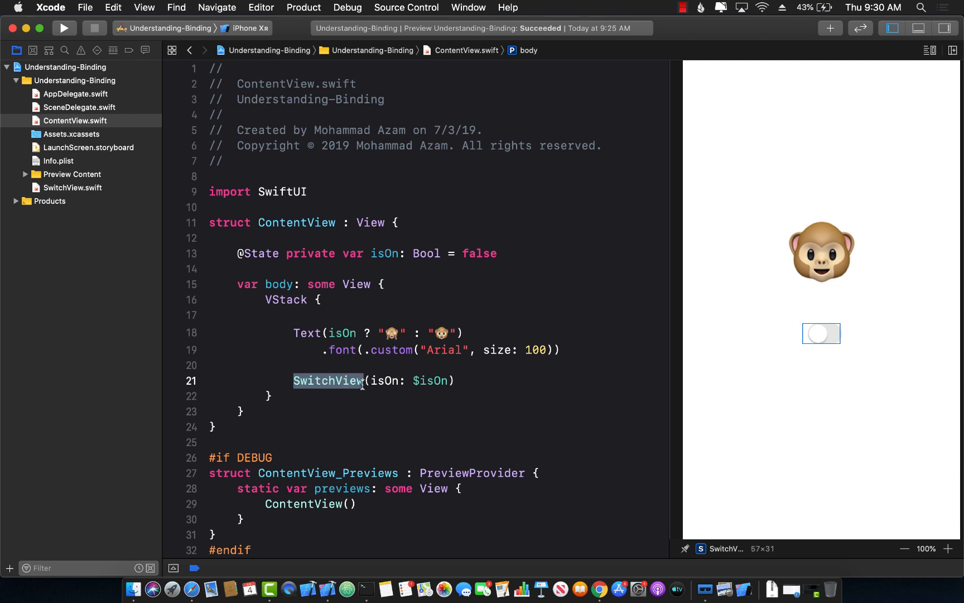
click(74, 188)
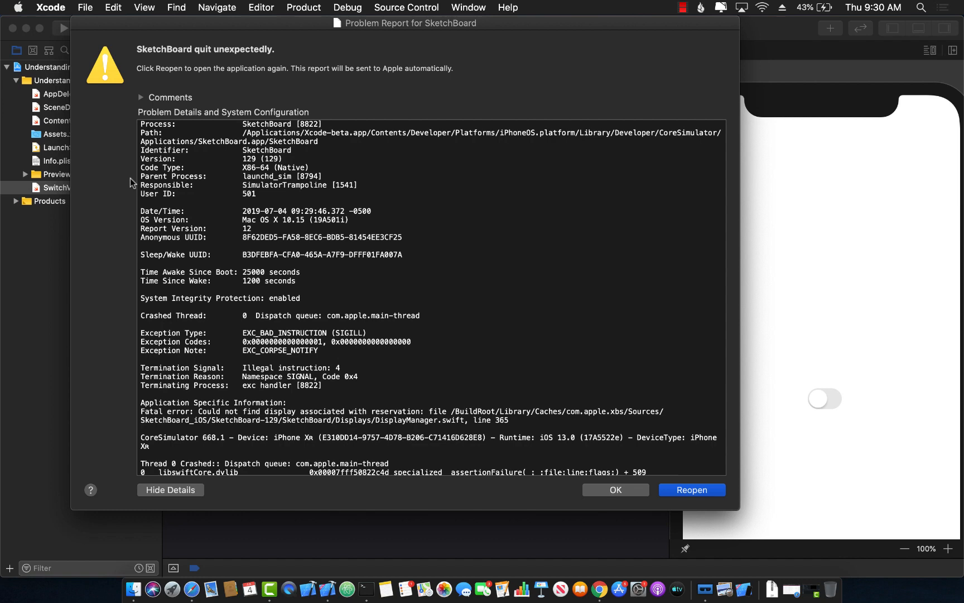
click(691, 490)
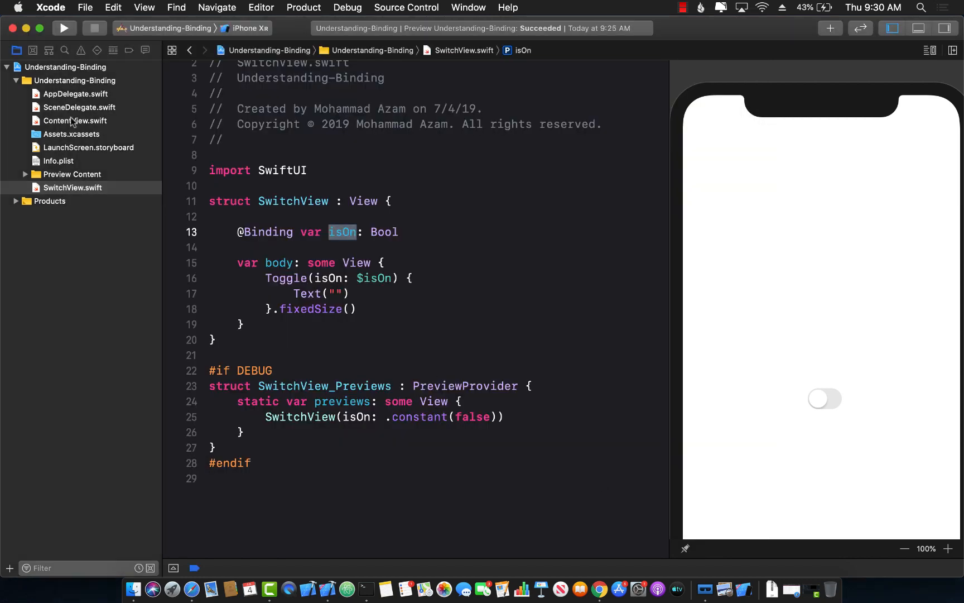
click(75, 120)
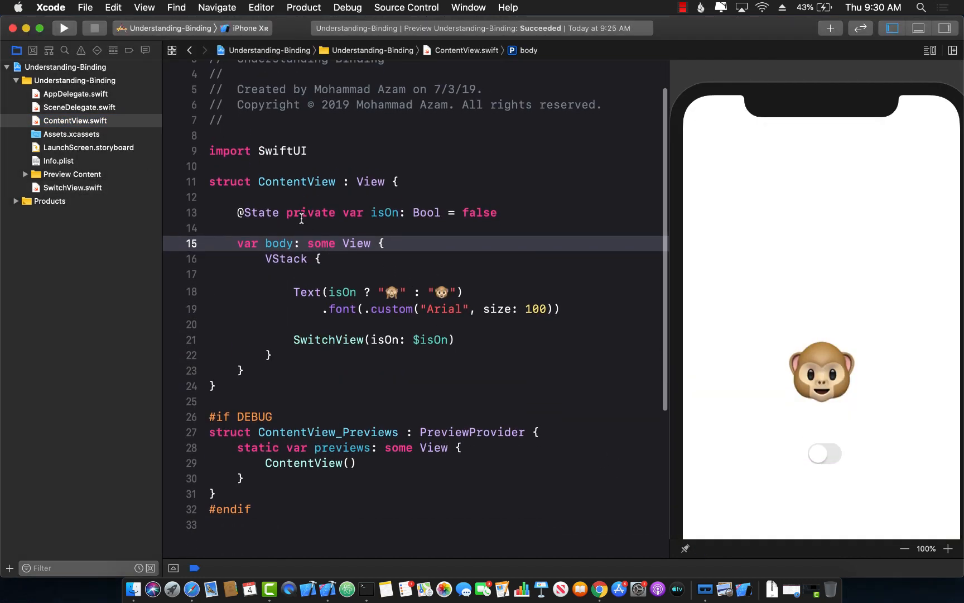
double_click(260, 212)
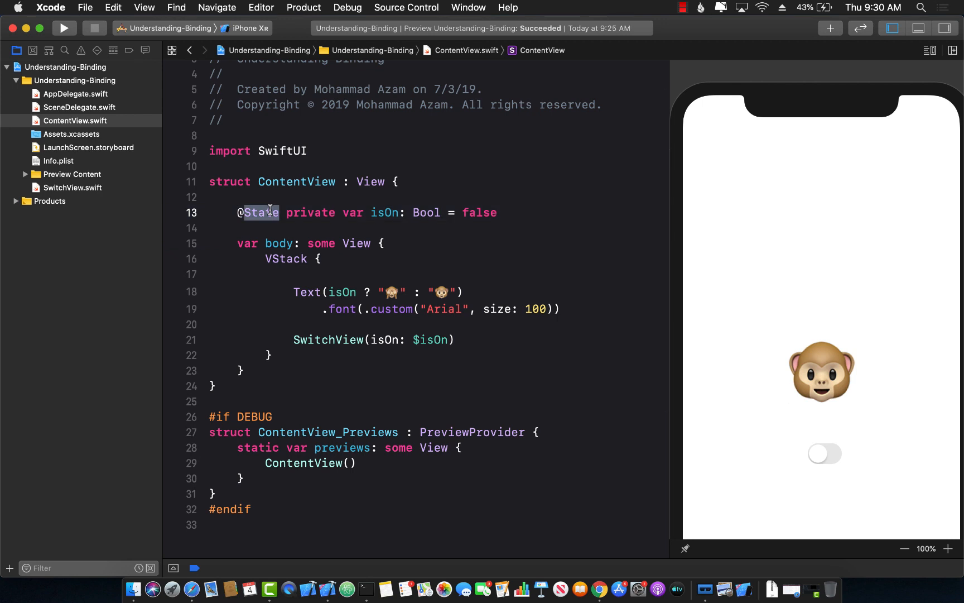
mouse_move(286, 292)
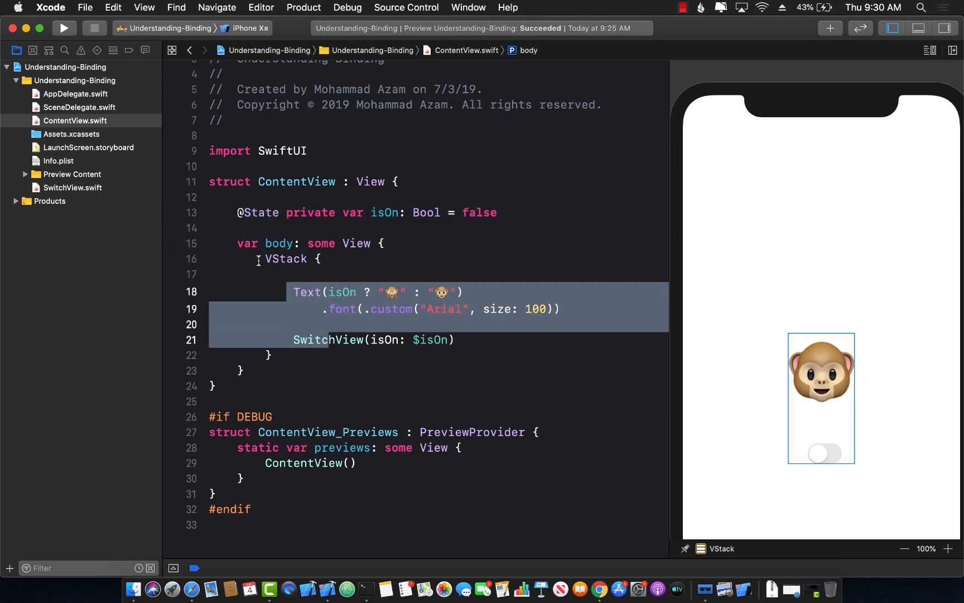
click(483, 340)
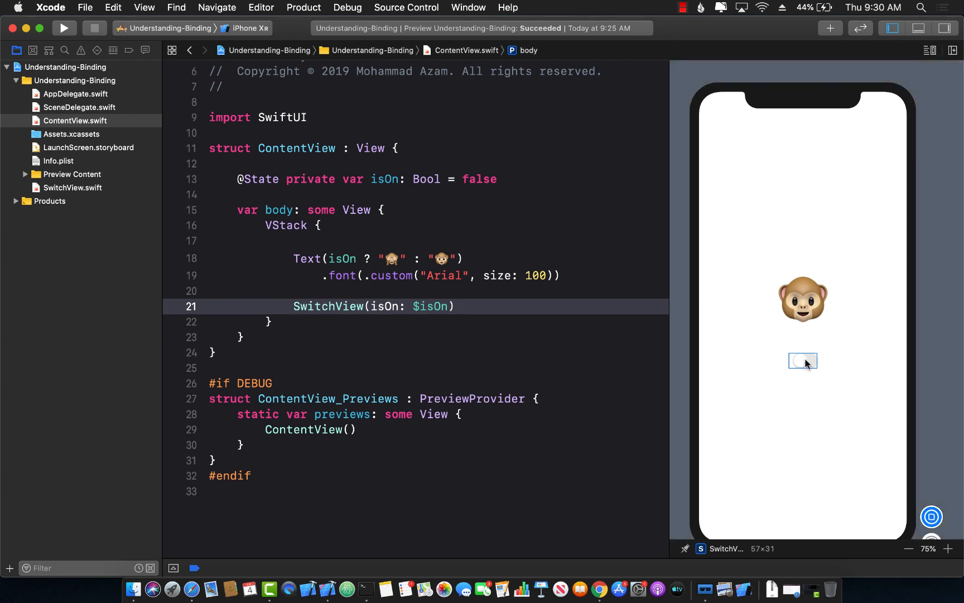
Step: Run the live preview and flip the switch repeatedly to watch the emoji swap to see-no-evil
click(454, 307)
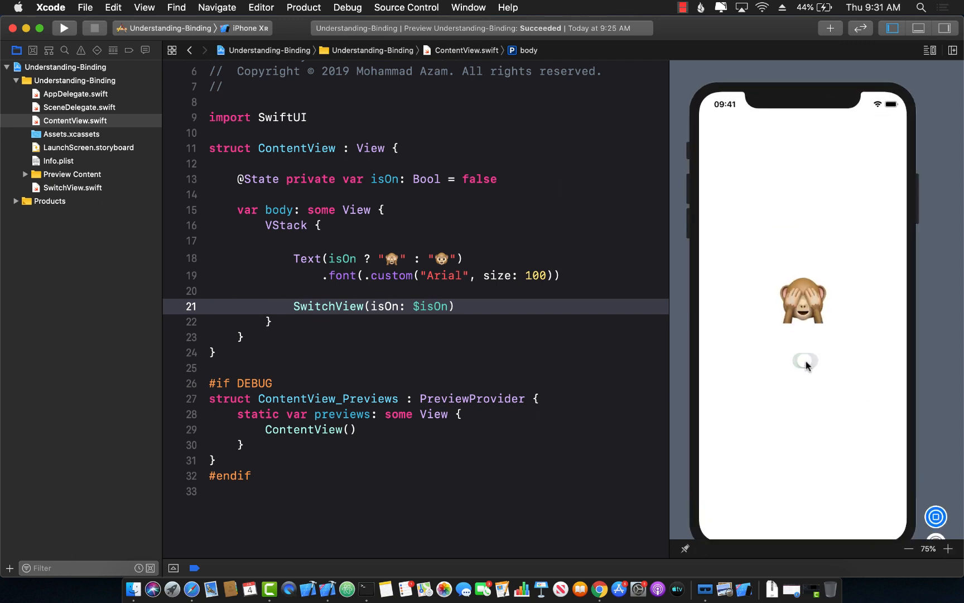
click(805, 360)
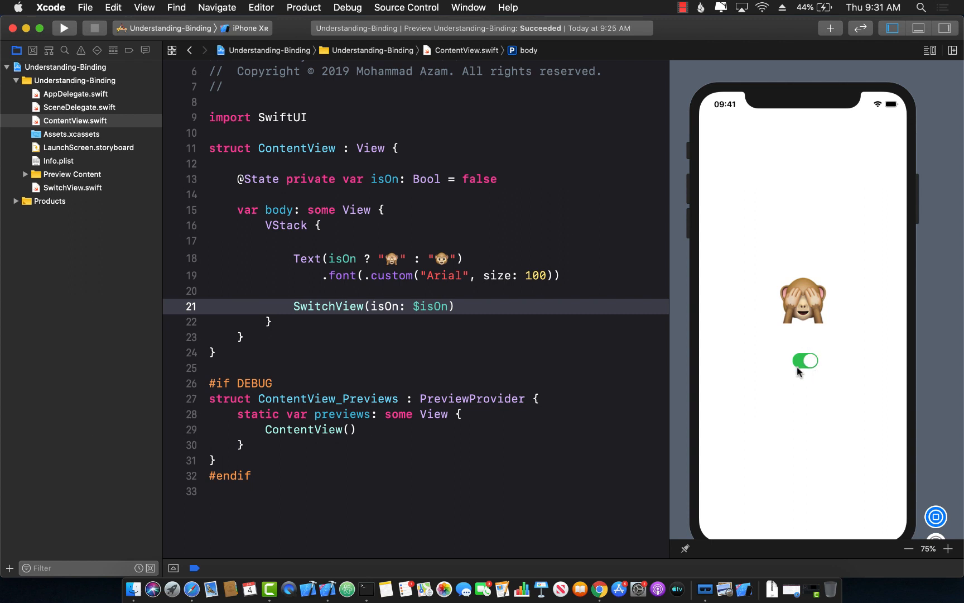
mouse_move(806, 363)
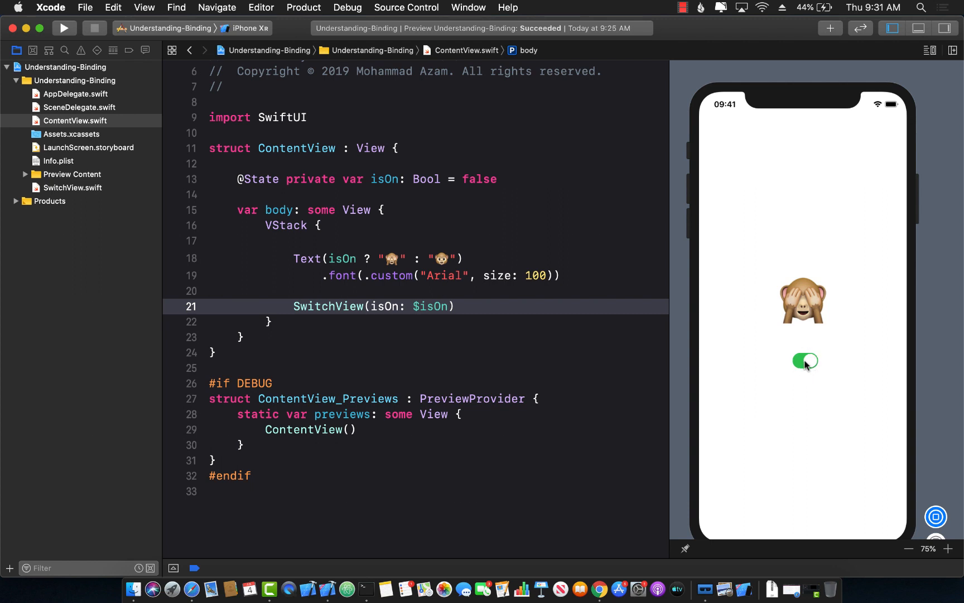
click(806, 362)
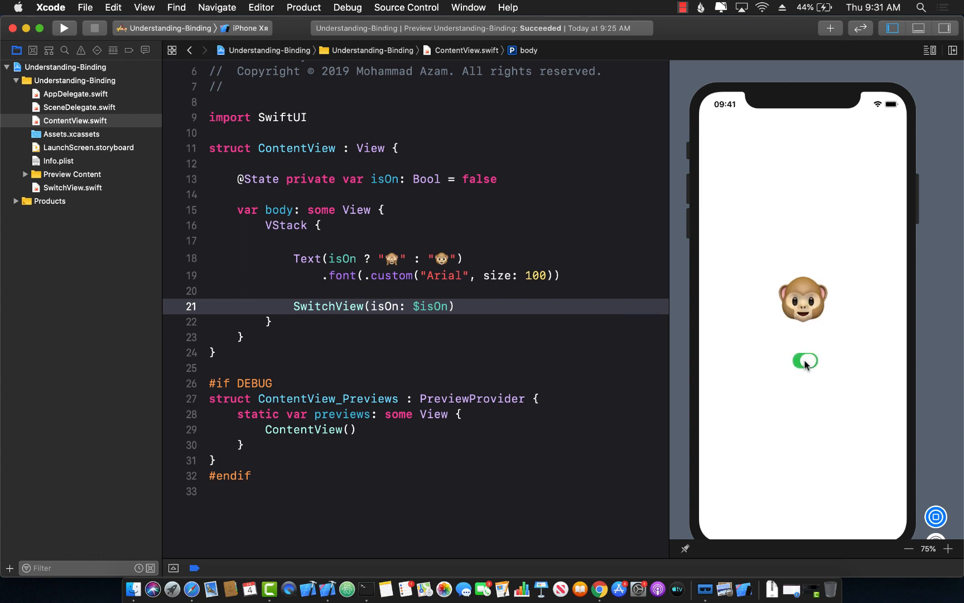
click(805, 361)
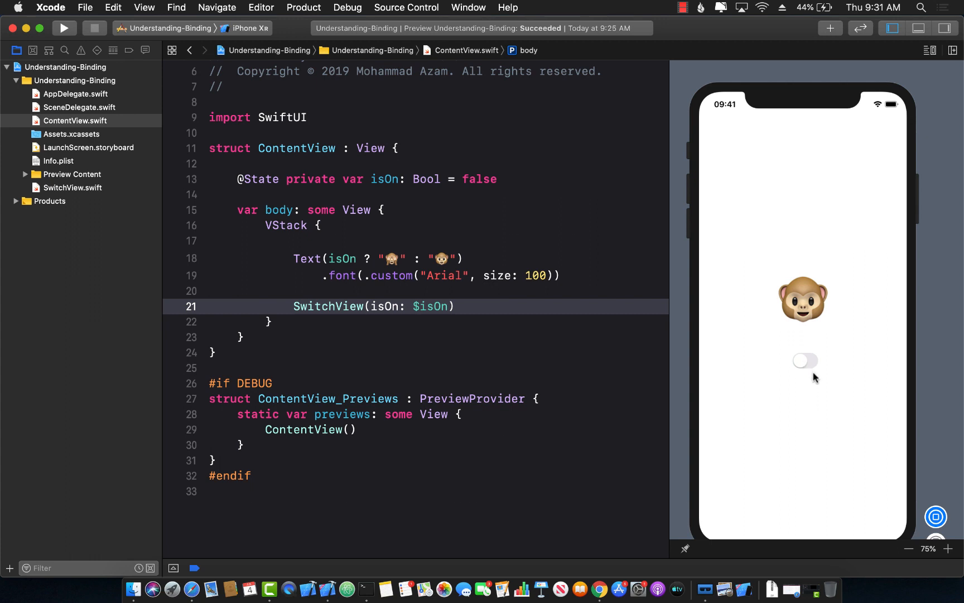
click(805, 360)
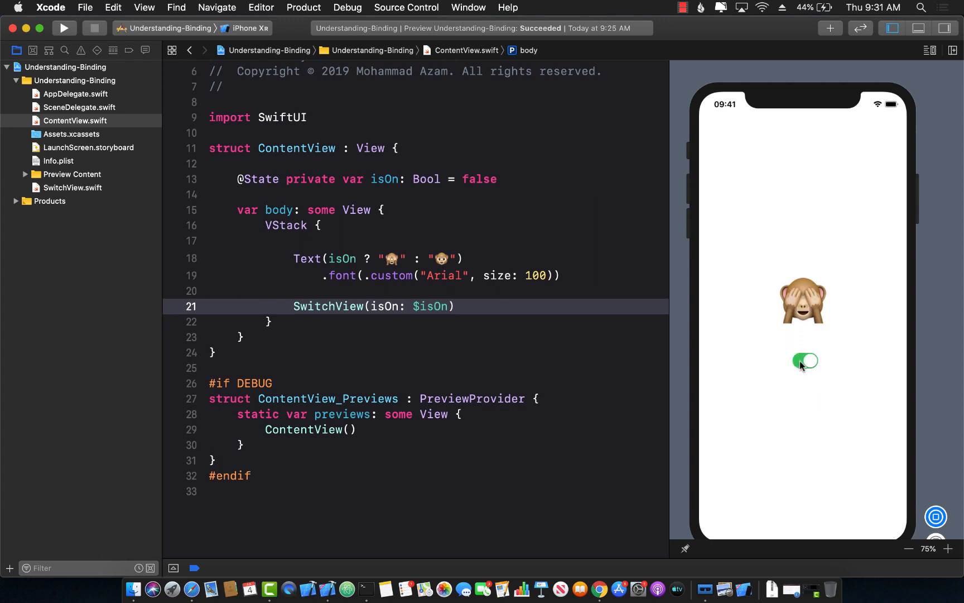
click(804, 360)
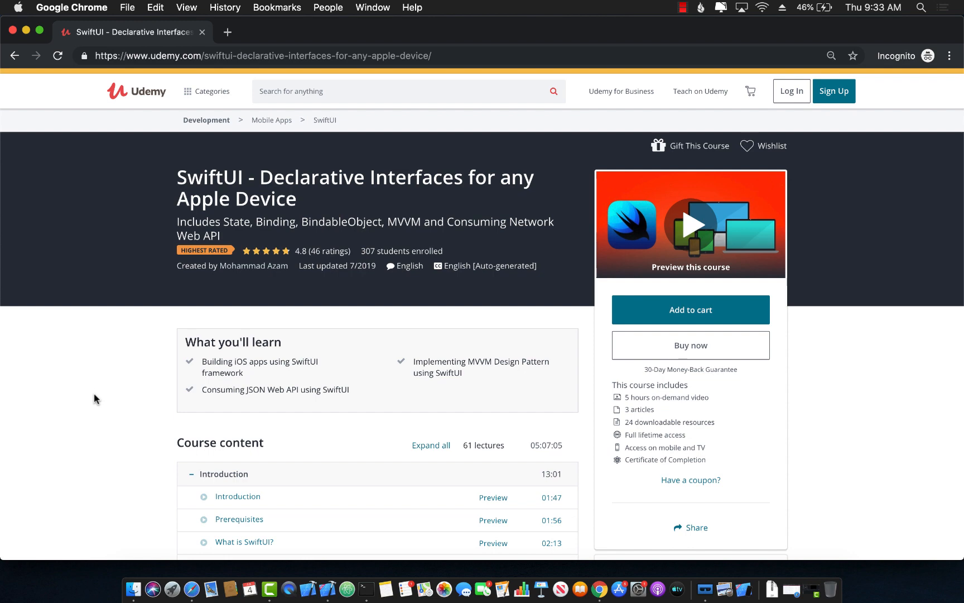
Step: Scroll the Udemy SwiftUI course page down to its Course content list and dismiss the Backblaze notification
scroll(down, 3)
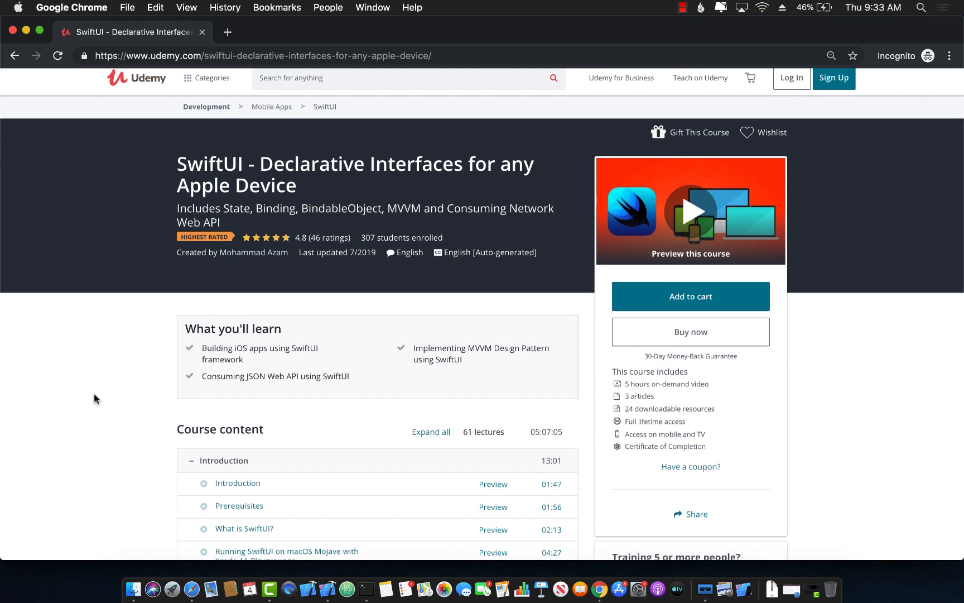
scroll(down, 3)
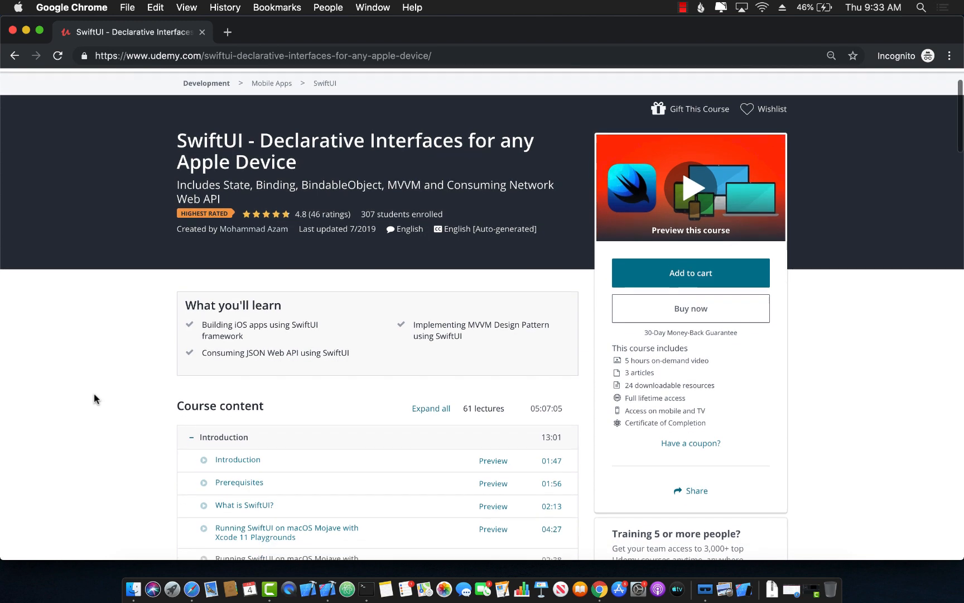
scroll(down, 3)
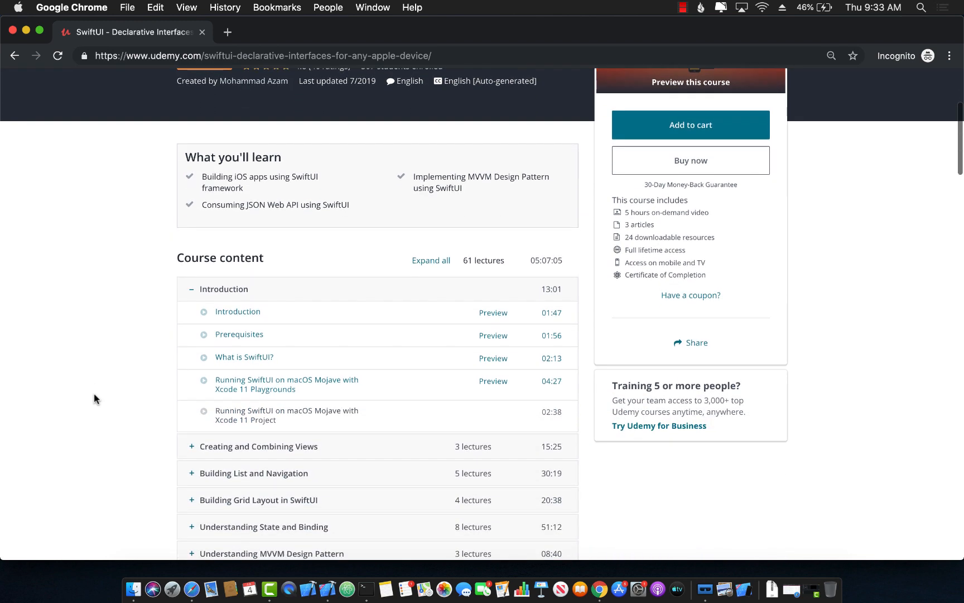
scroll(down, 3)
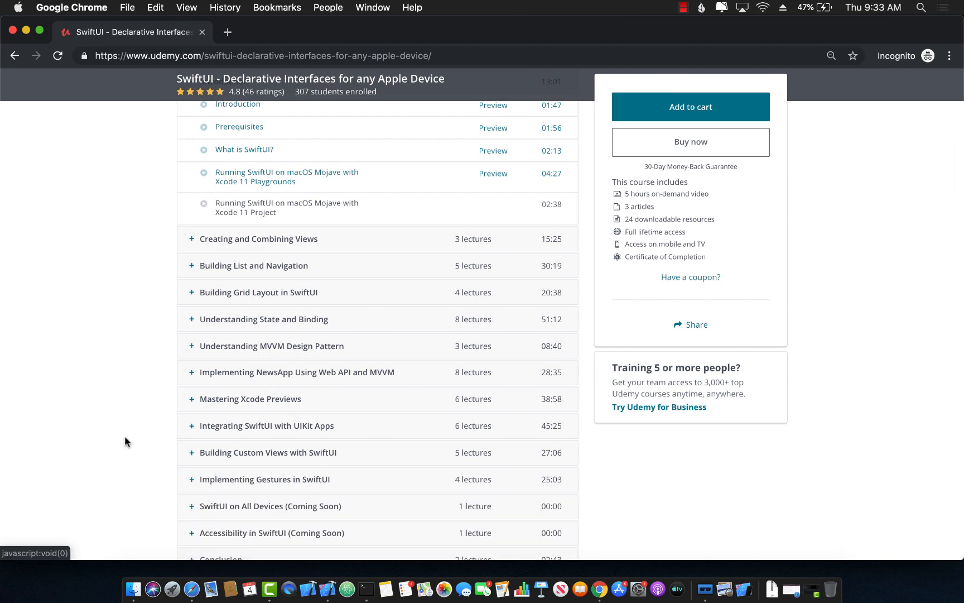
scroll(down, 3)
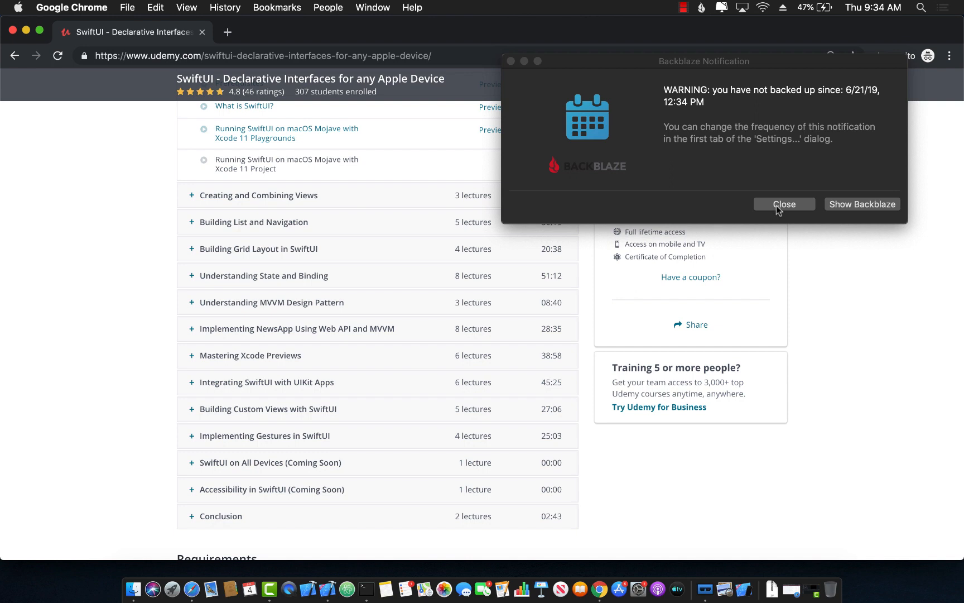
click(784, 204)
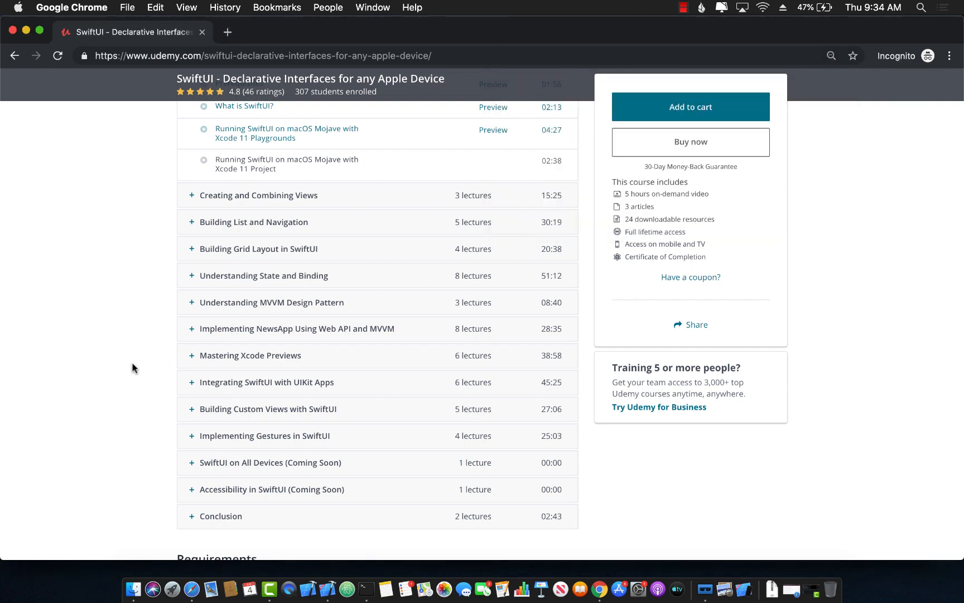